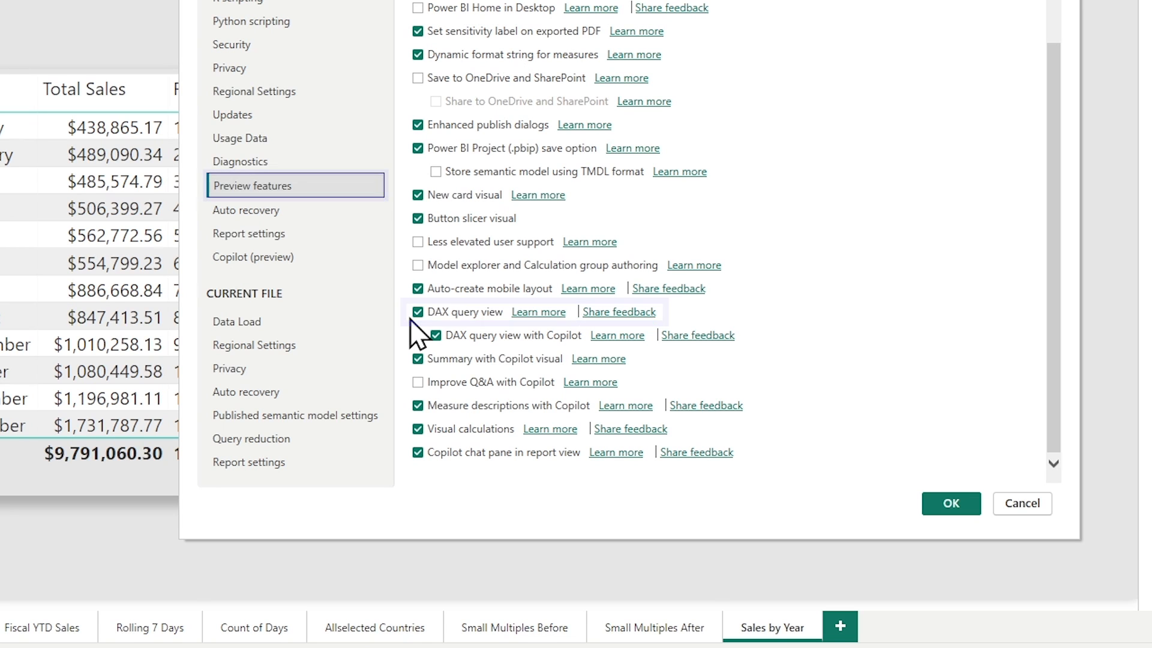
Enable the DAX query view preview feature in Options
click(950, 503)
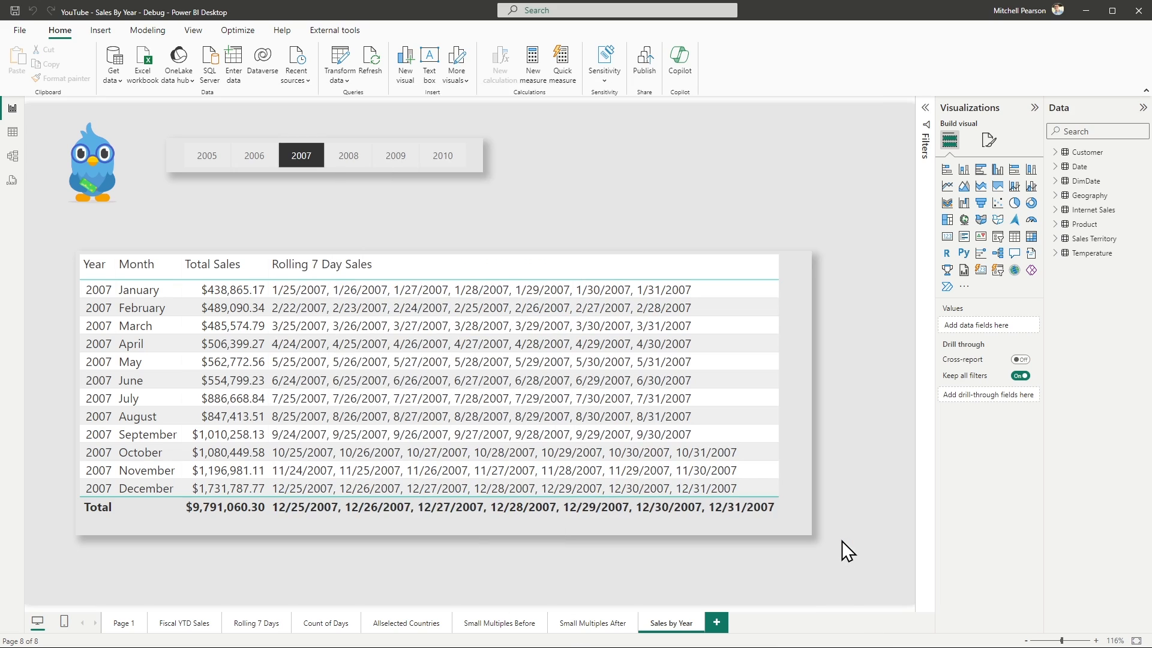
mouse_move(180, 202)
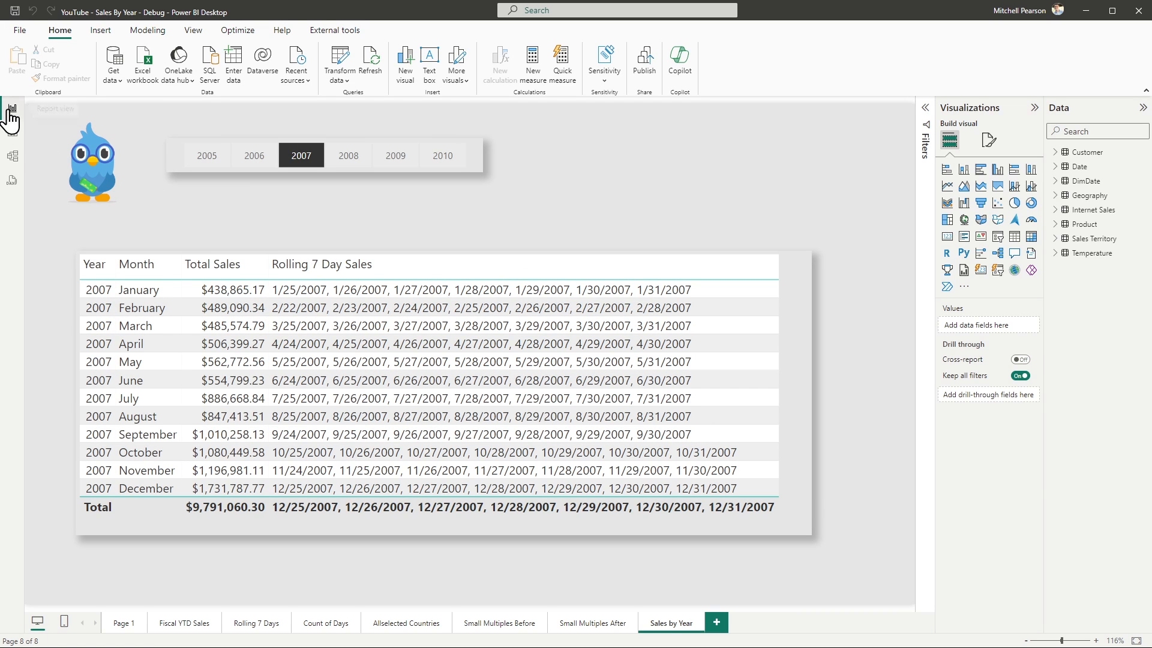
mouse_move(10, 180)
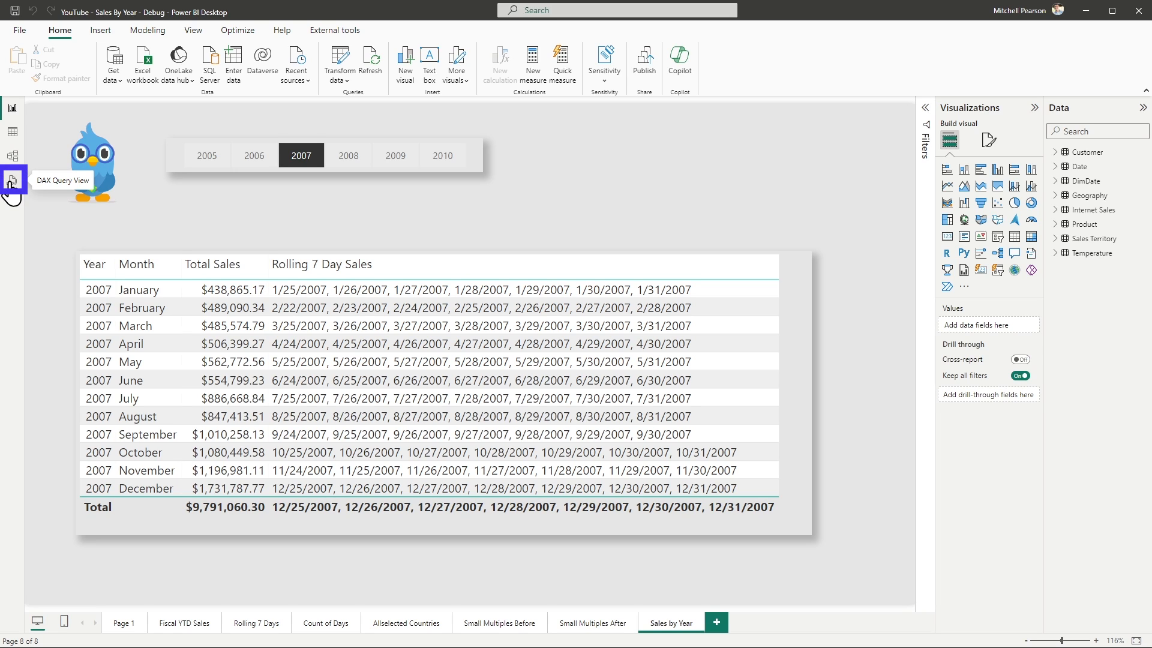
Switch to DAX query view and place the cursor in the empty Query 5 editor
click(12, 179)
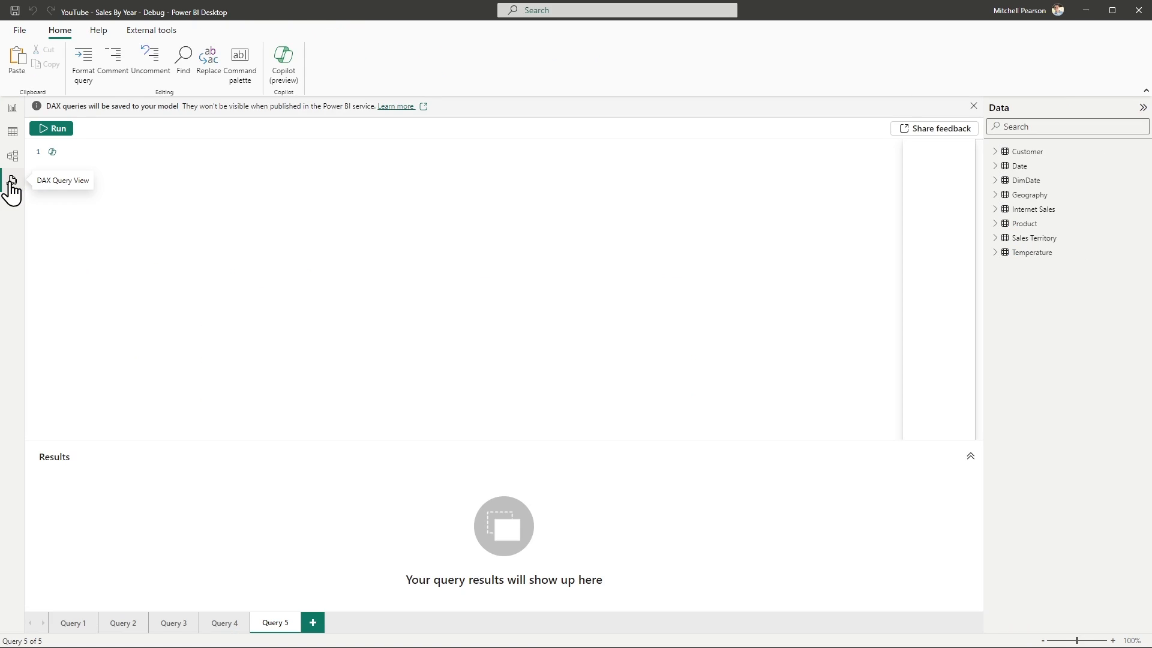
mouse_move(405, 351)
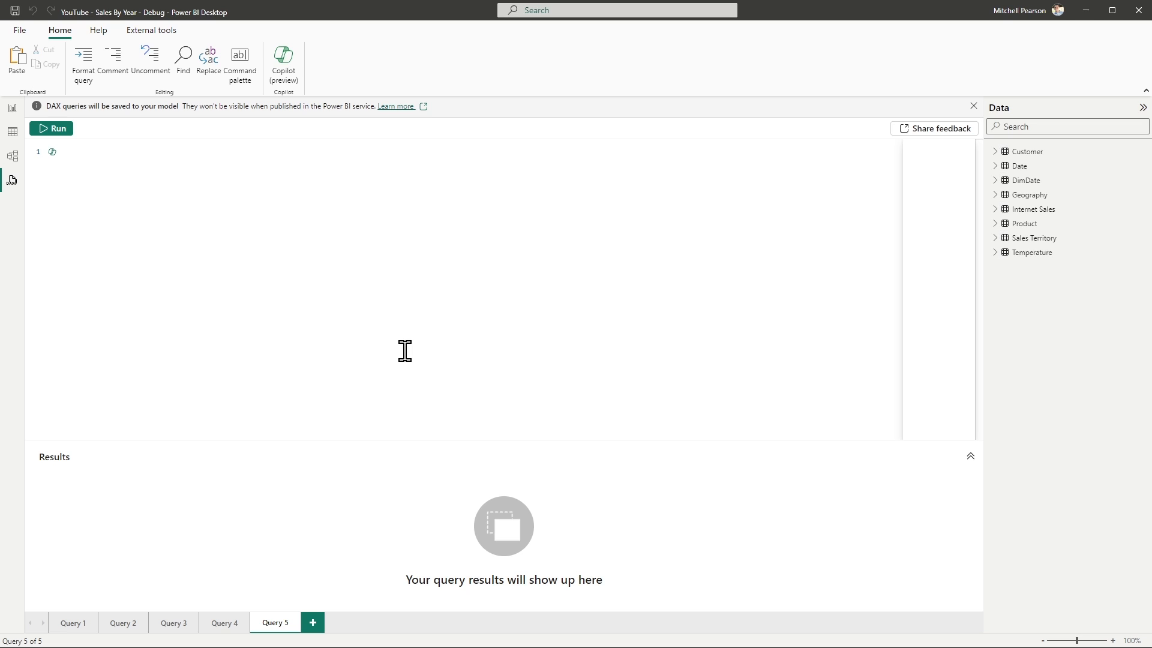
click(60, 152)
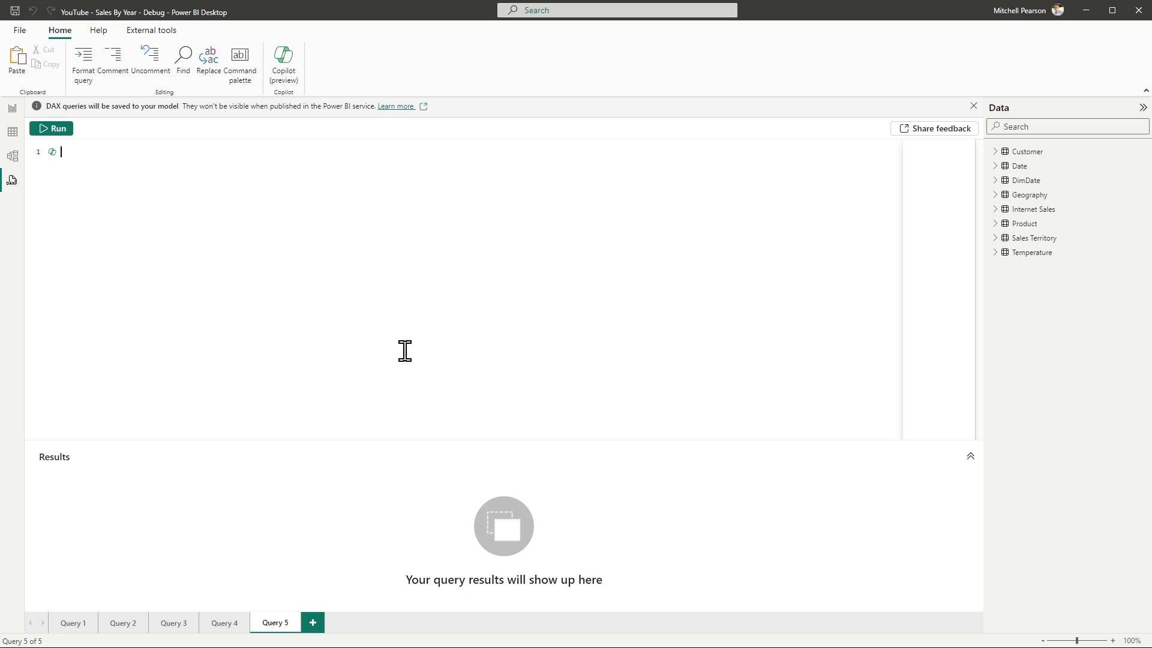
mouse_move(80, 152)
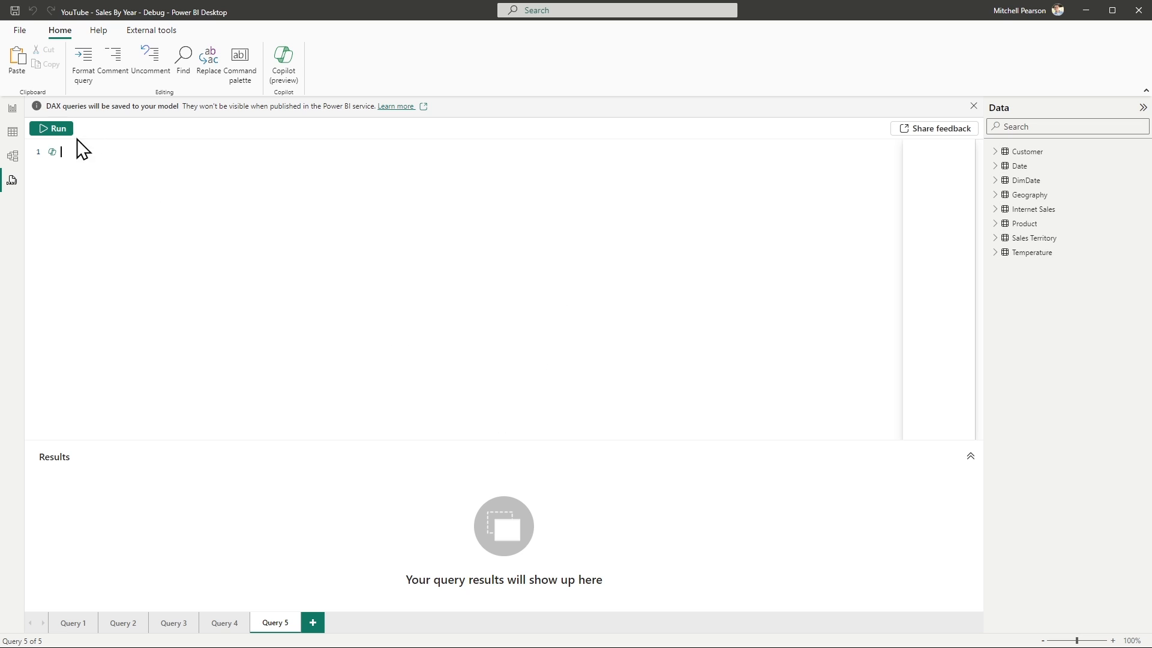
mouse_move(961, 310)
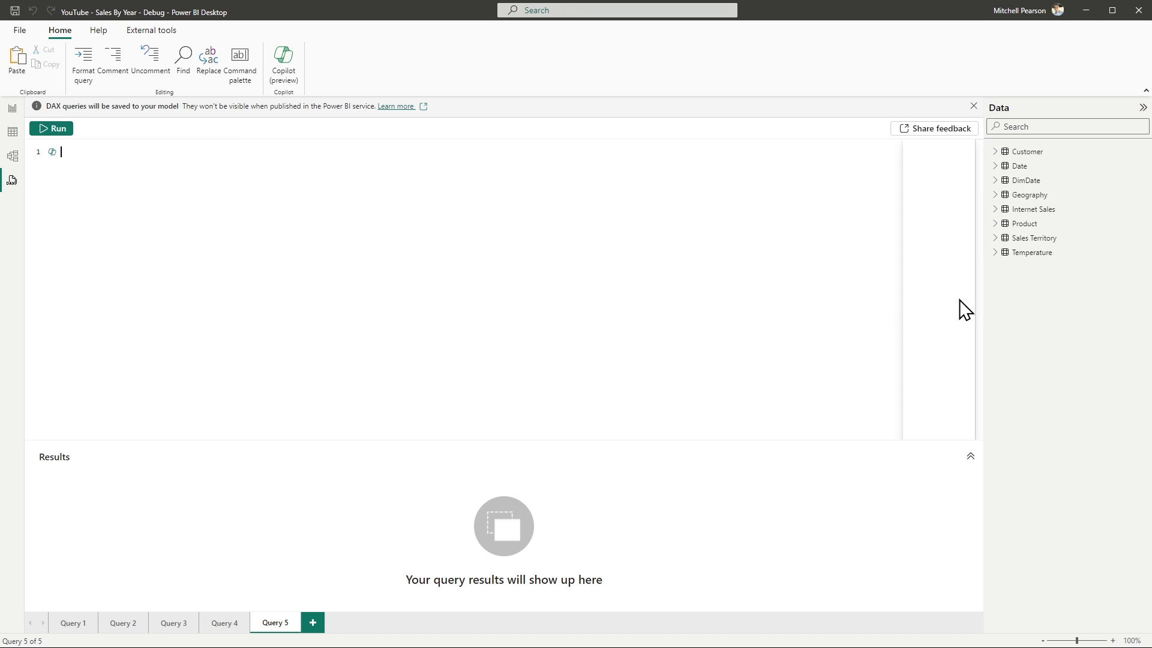
Generate a Quick query evaluating Internet Sales Total Sales, returning 29,358,677.22
click(1033, 208)
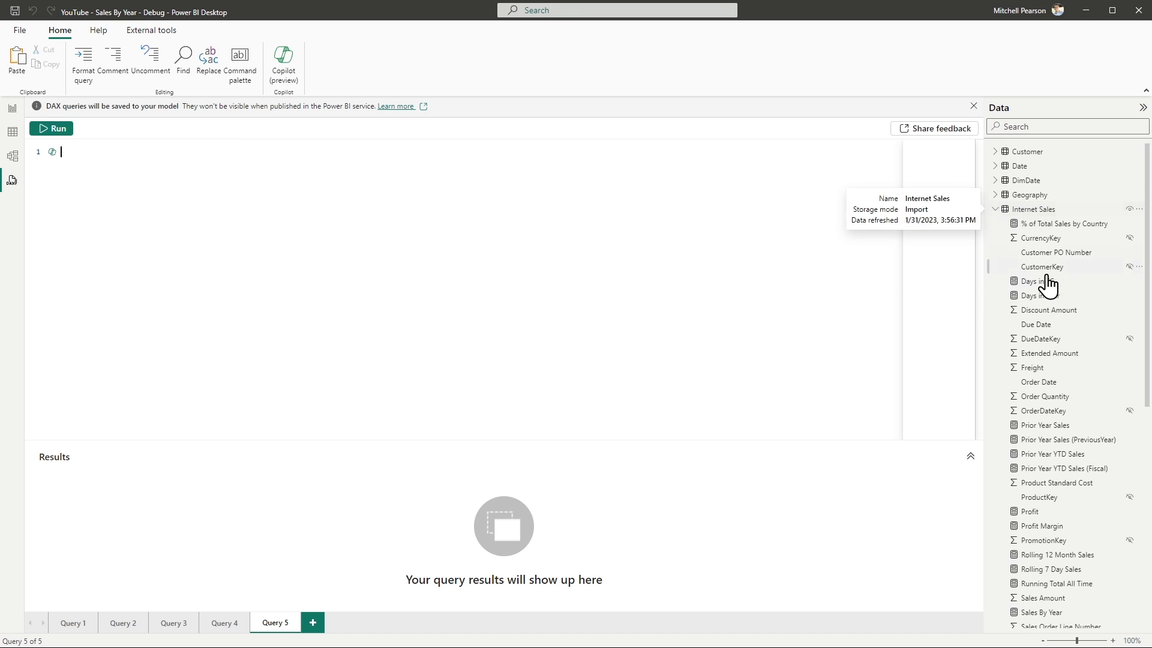
scroll(down, 3)
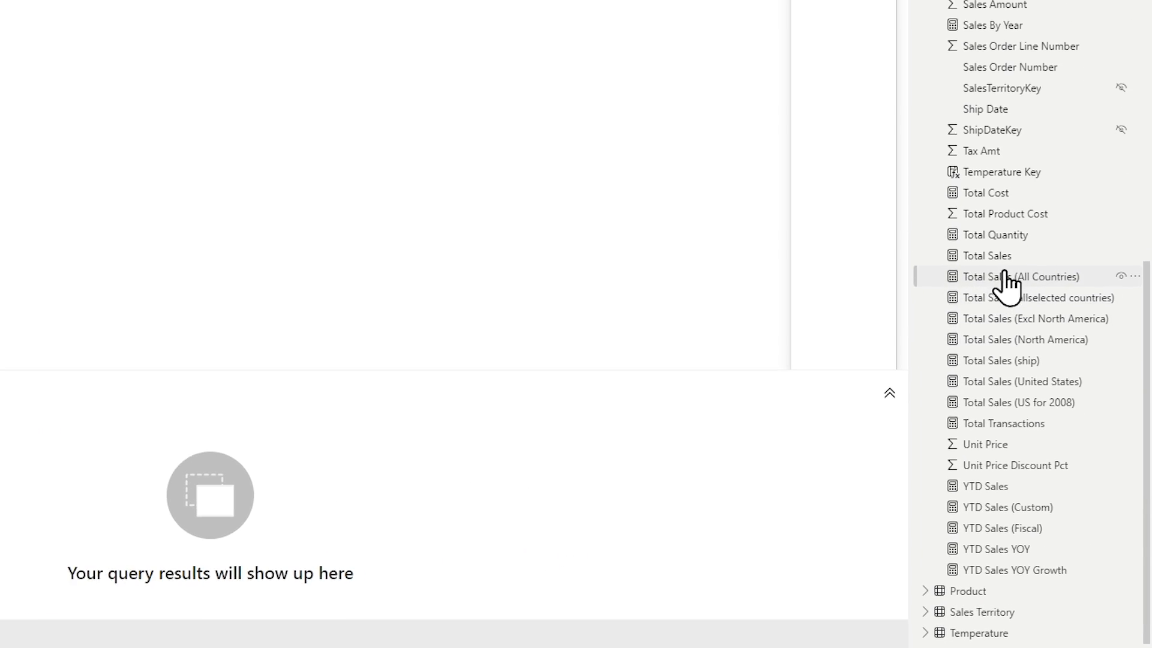
right_click(1016, 277)
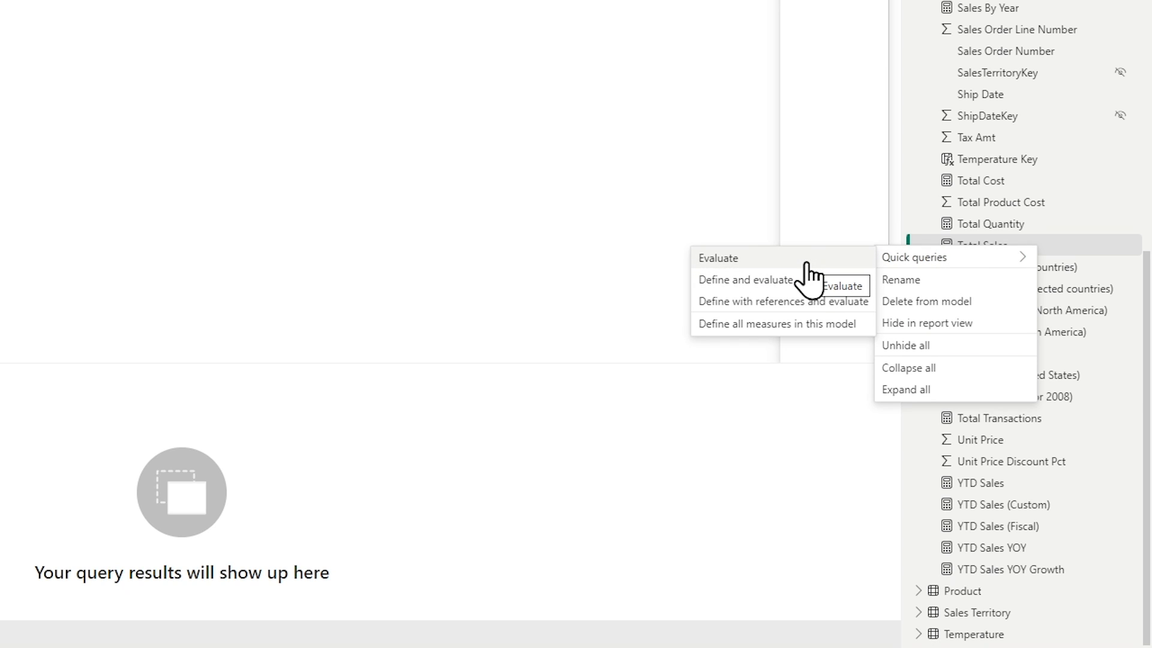
mouse_move(826, 284)
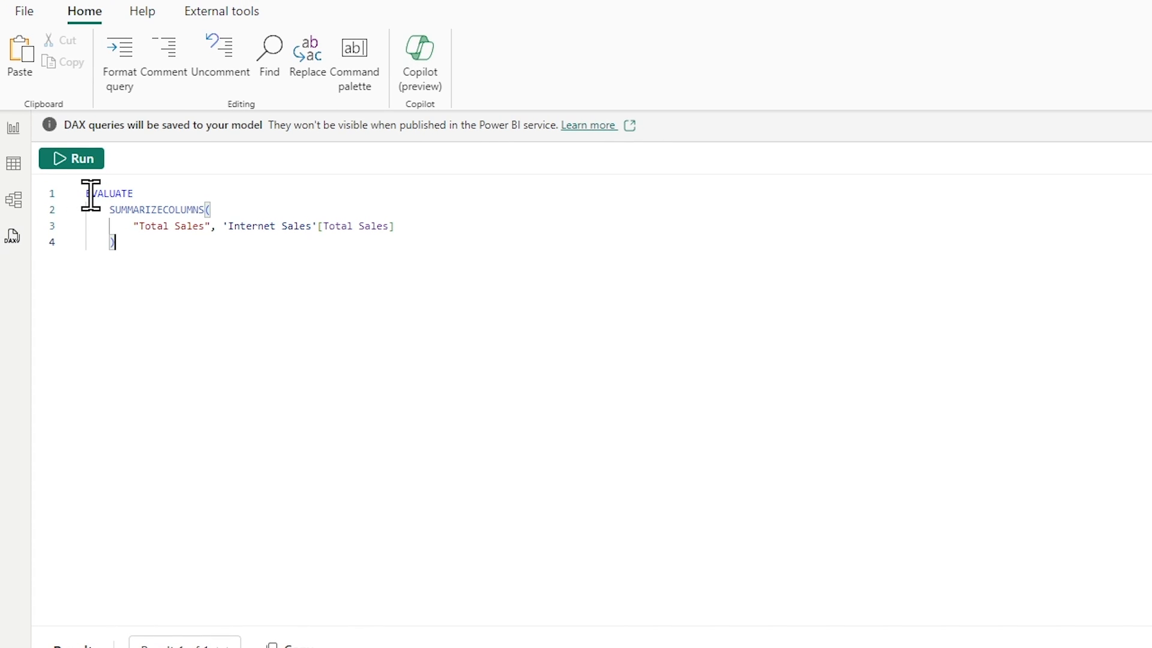
drag(108, 209, 190, 226)
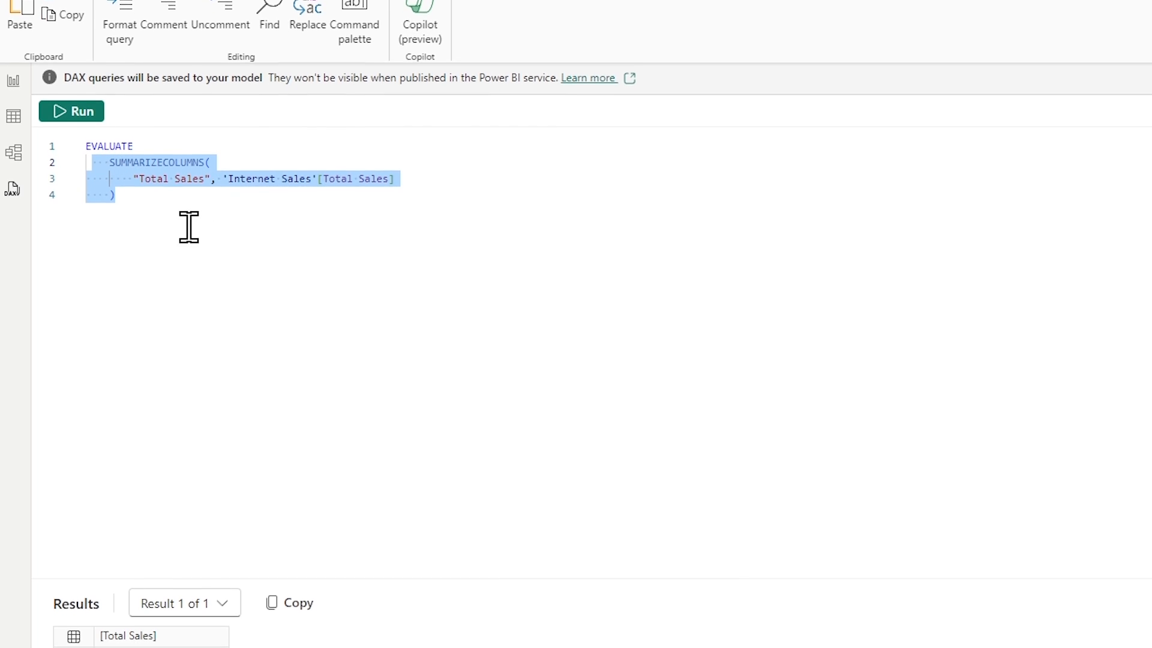
click(71, 111)
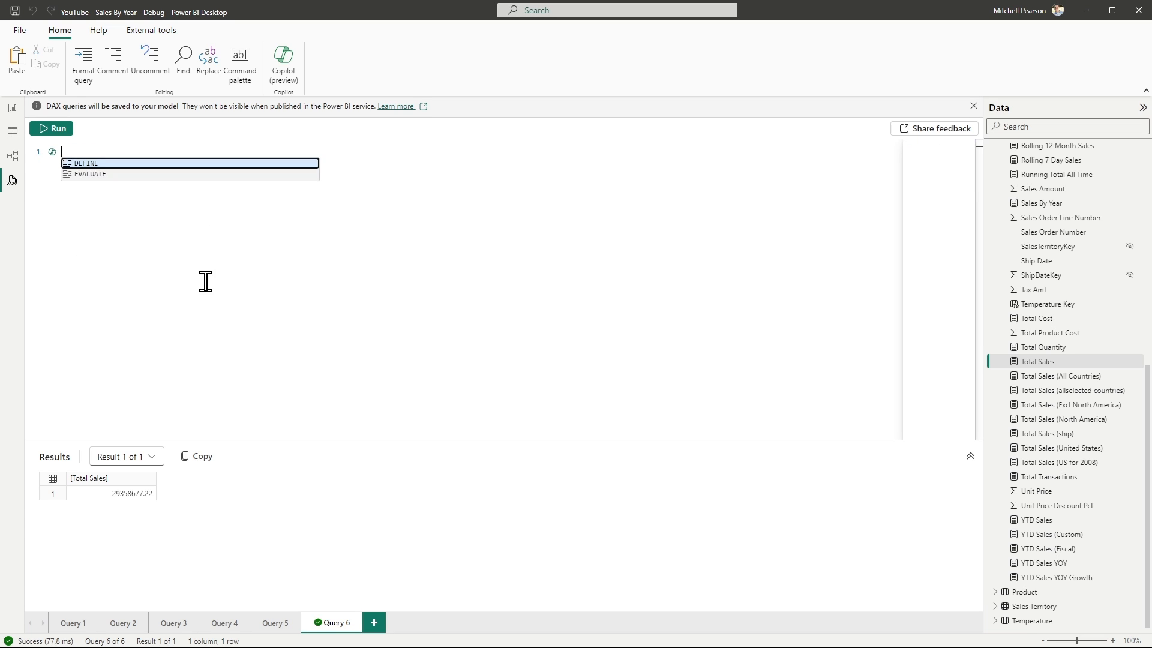
mouse_move(1047, 376)
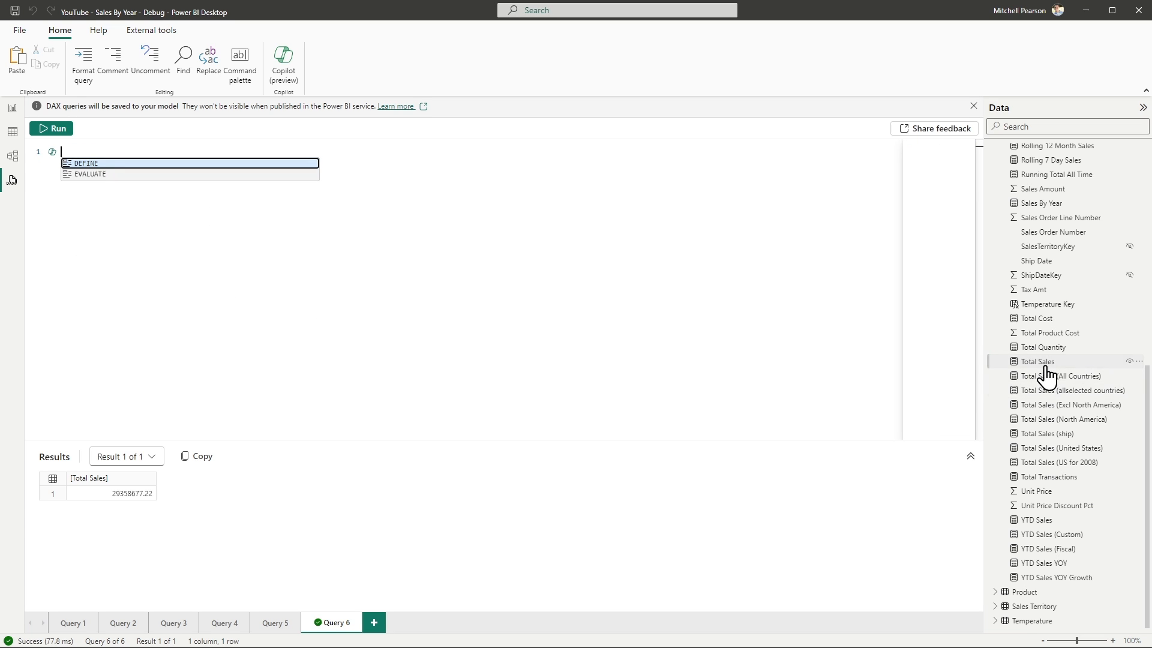
Generate a Quick query defining Total Sales as SUM of Sales Amount and evaluating it
right_click(1039, 361)
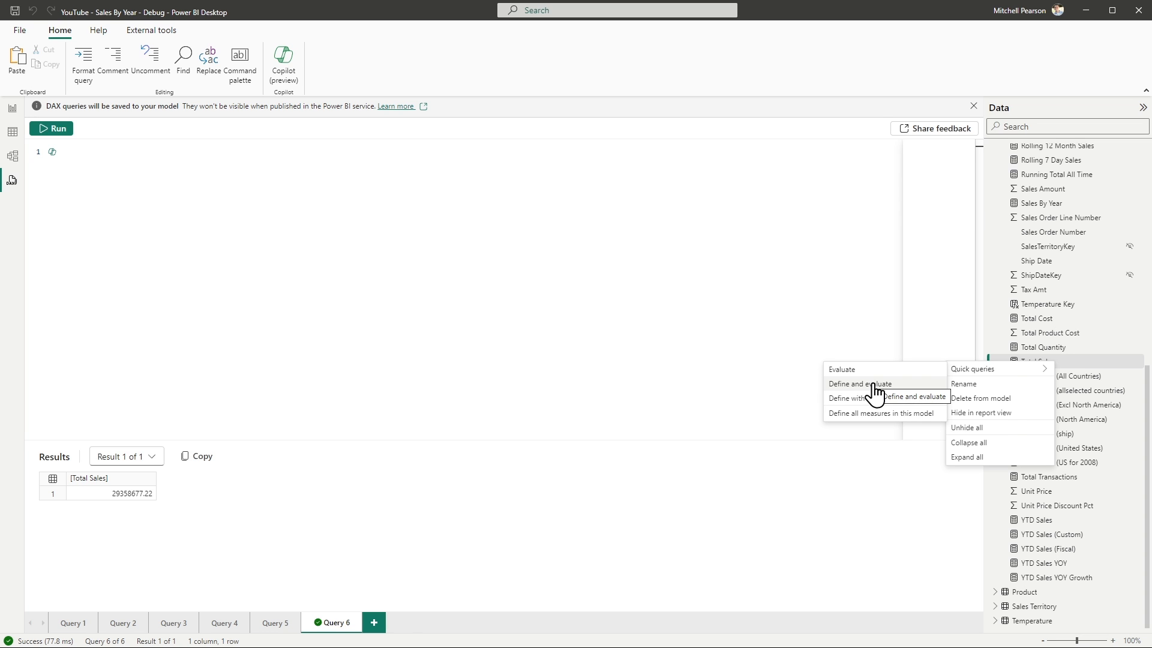
click(859, 384)
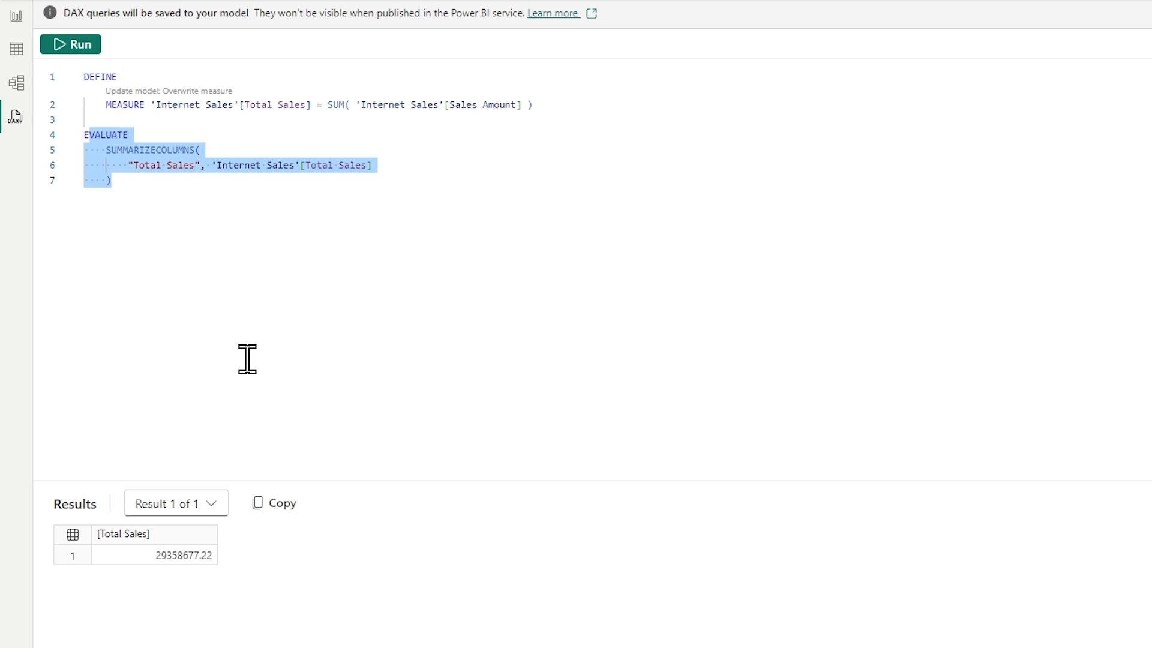
mouse_move(243, 353)
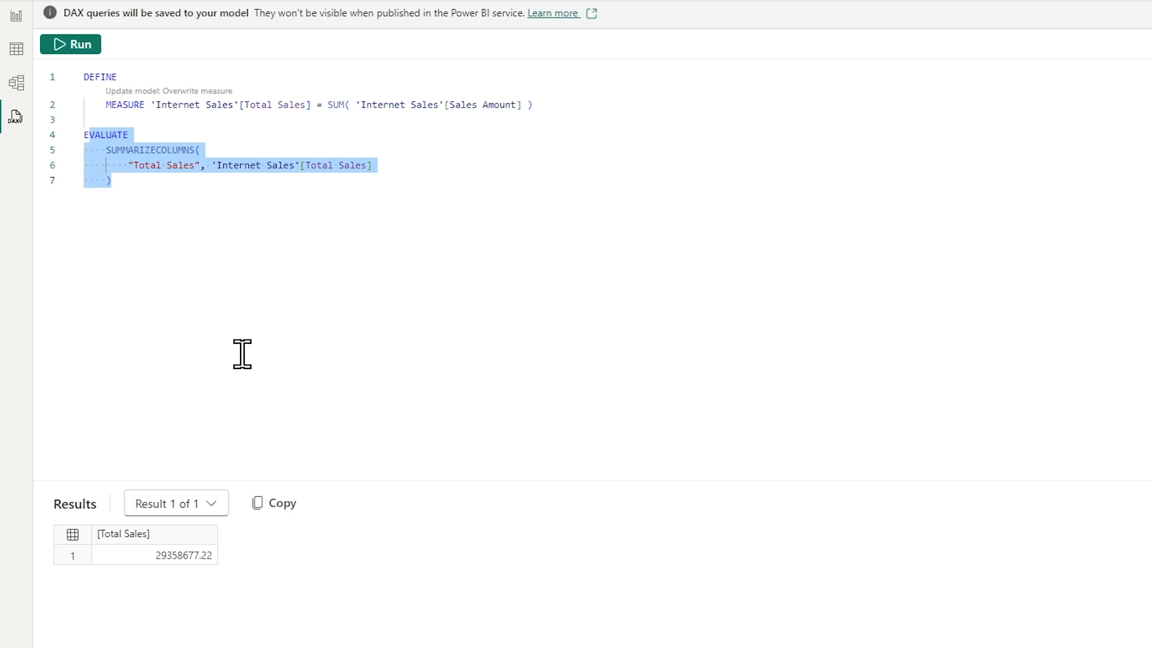
mouse_move(320, 228)
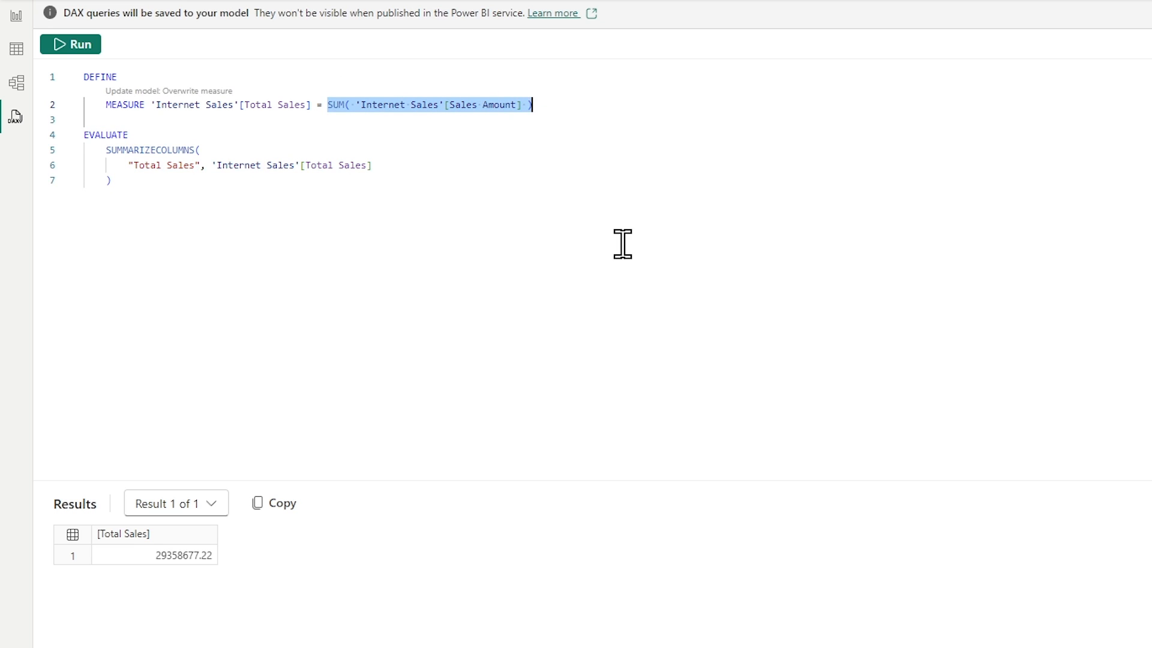
mouse_move(341, 167)
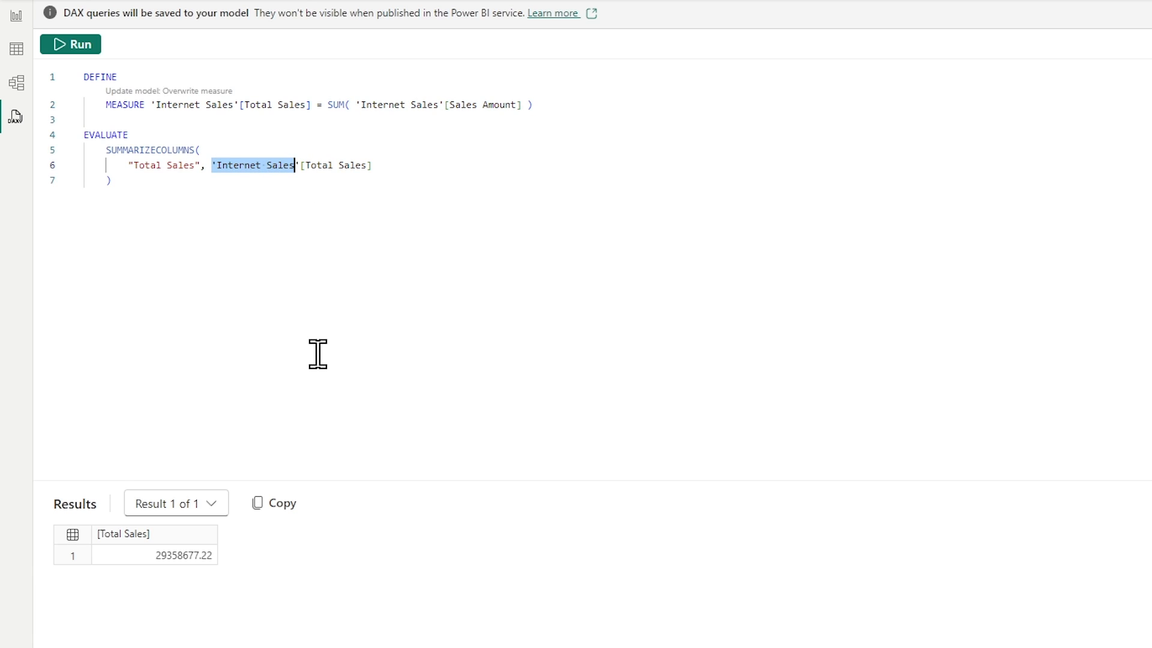
mouse_move(312, 354)
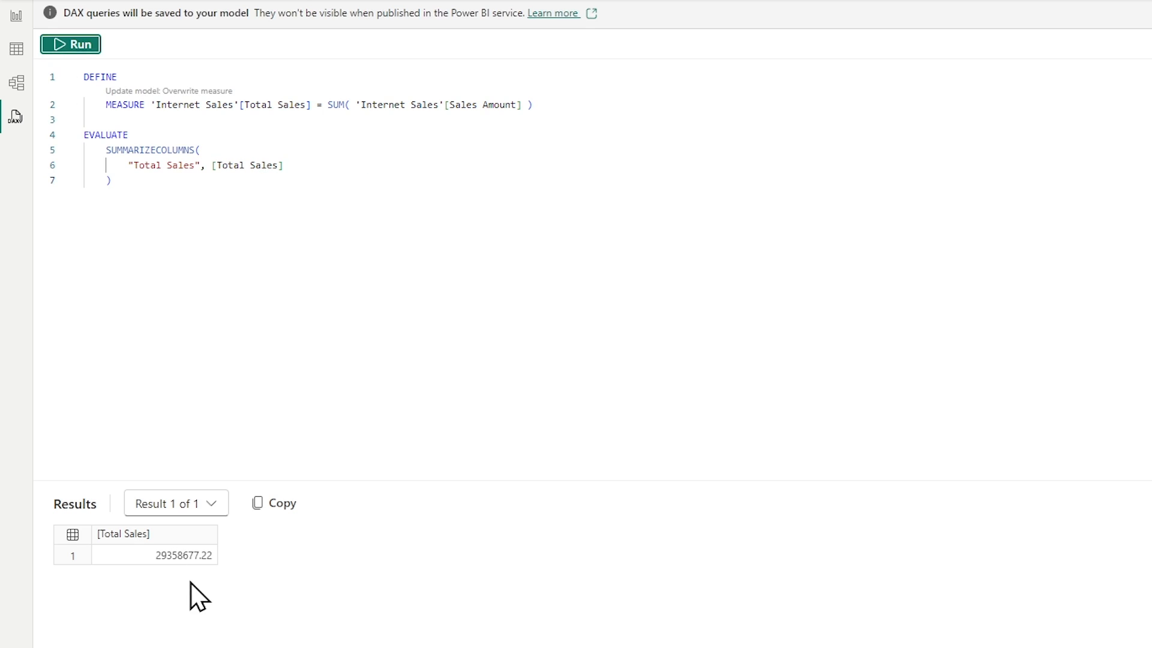
mouse_move(217, 395)
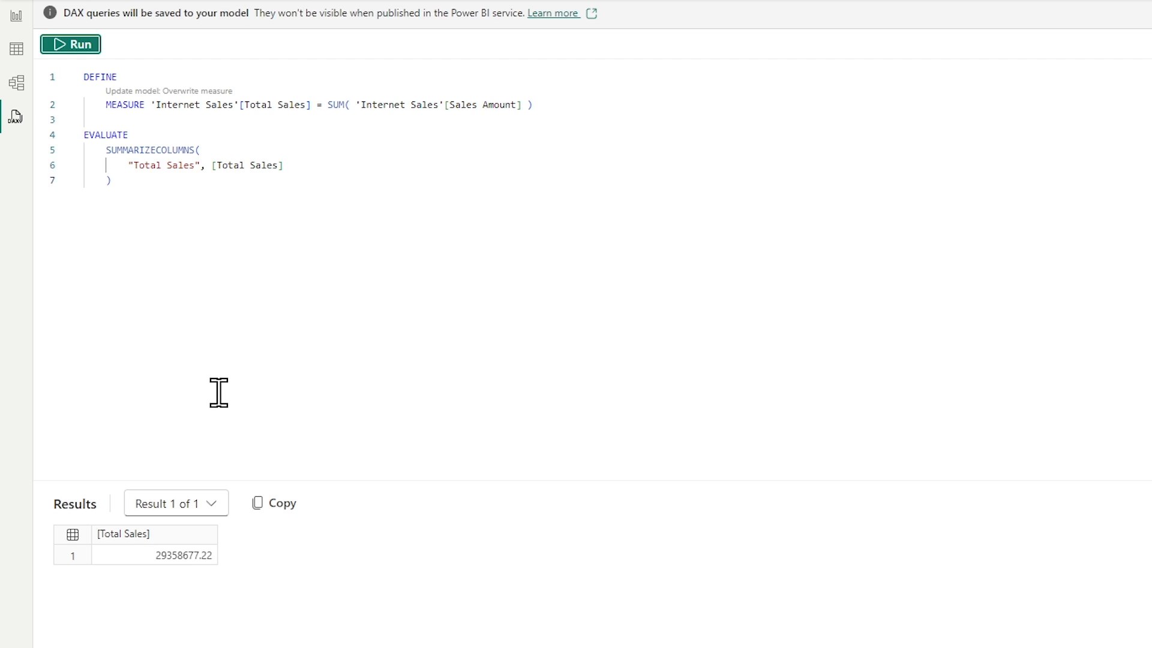
mouse_move(263, 165)
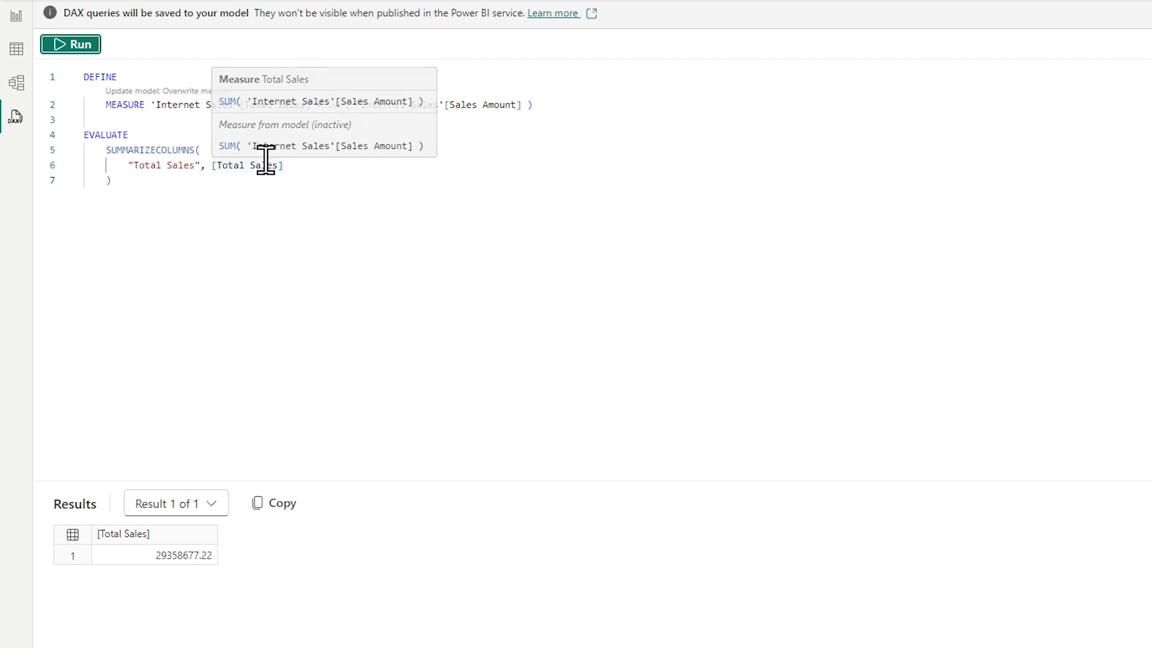
mouse_move(266, 173)
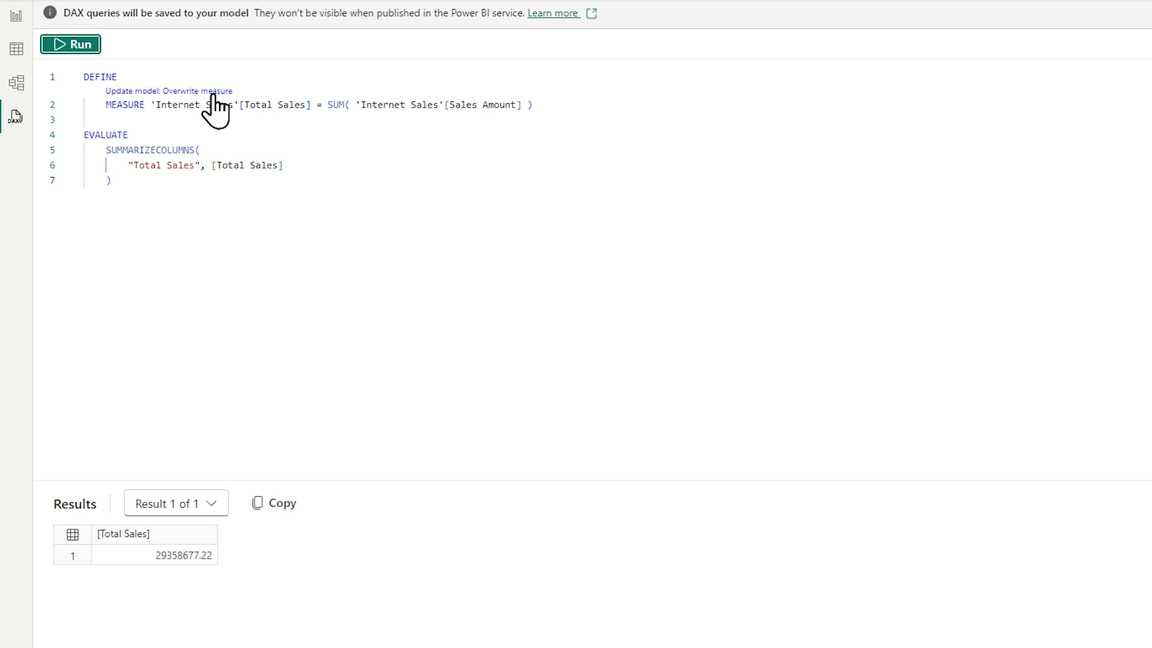
mouse_move(355, 114)
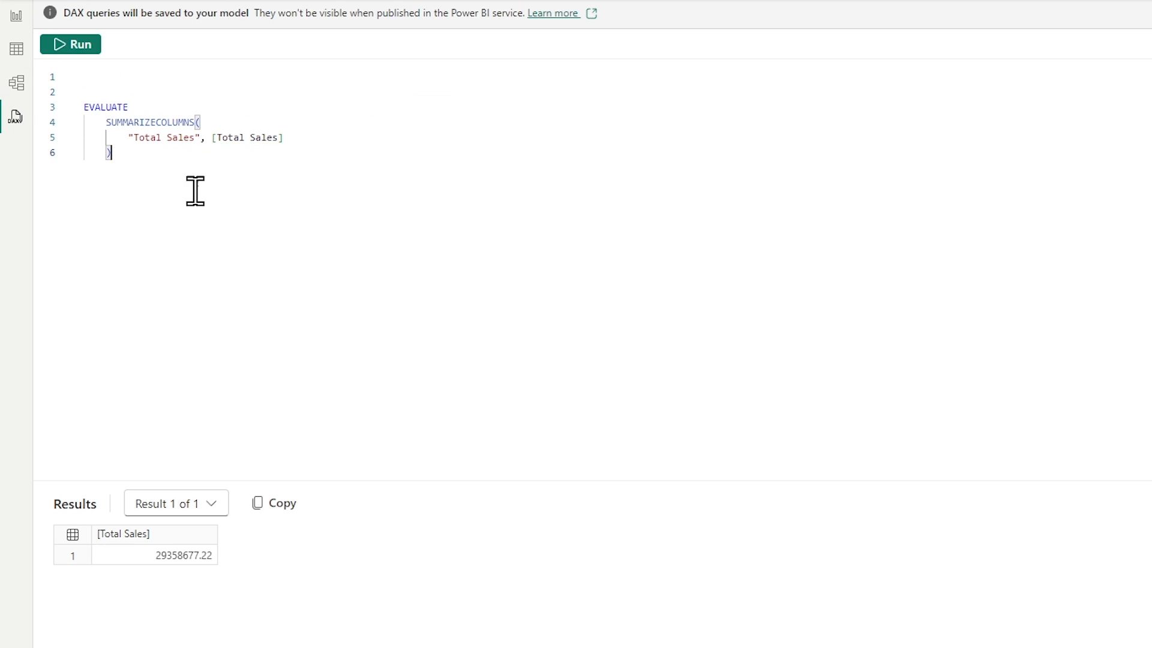
mouse_move(64, 48)
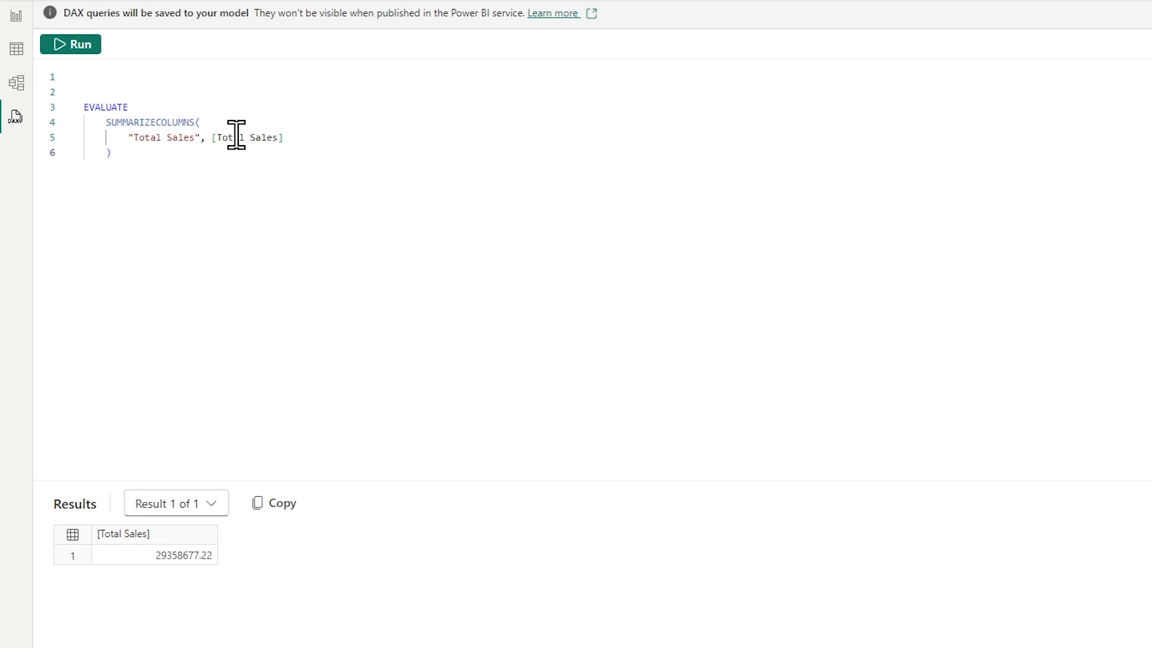
mouse_move(233, 137)
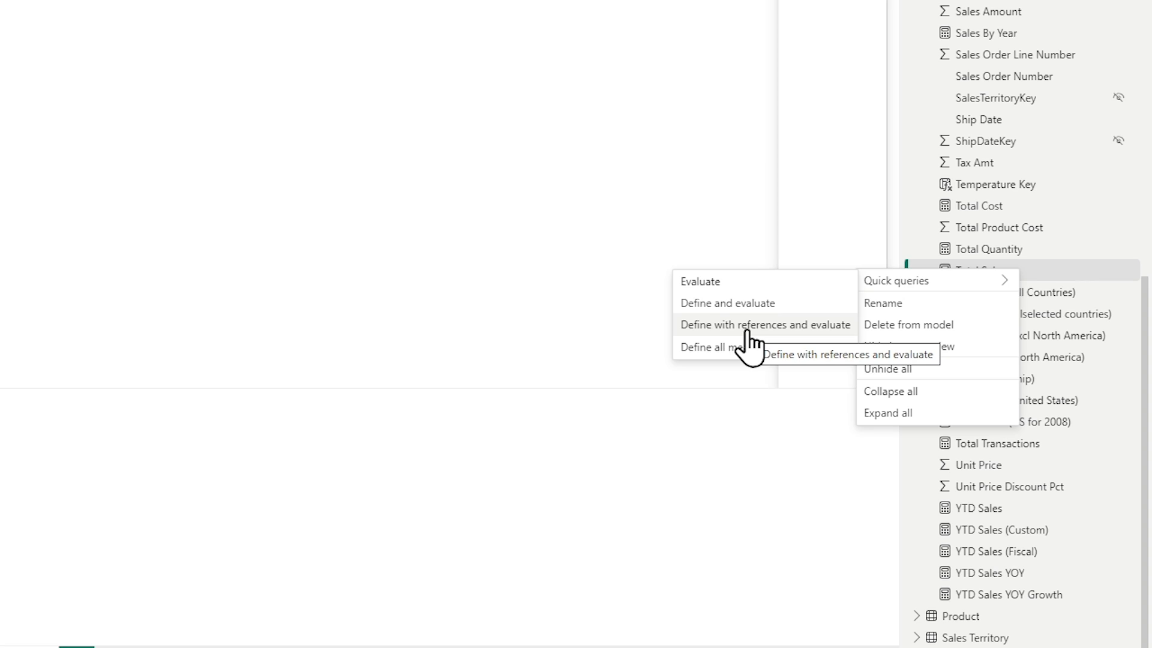
Regenerate Query 6 via 'Define with references and evaluate' for Total Sales and select it all
click(763, 324)
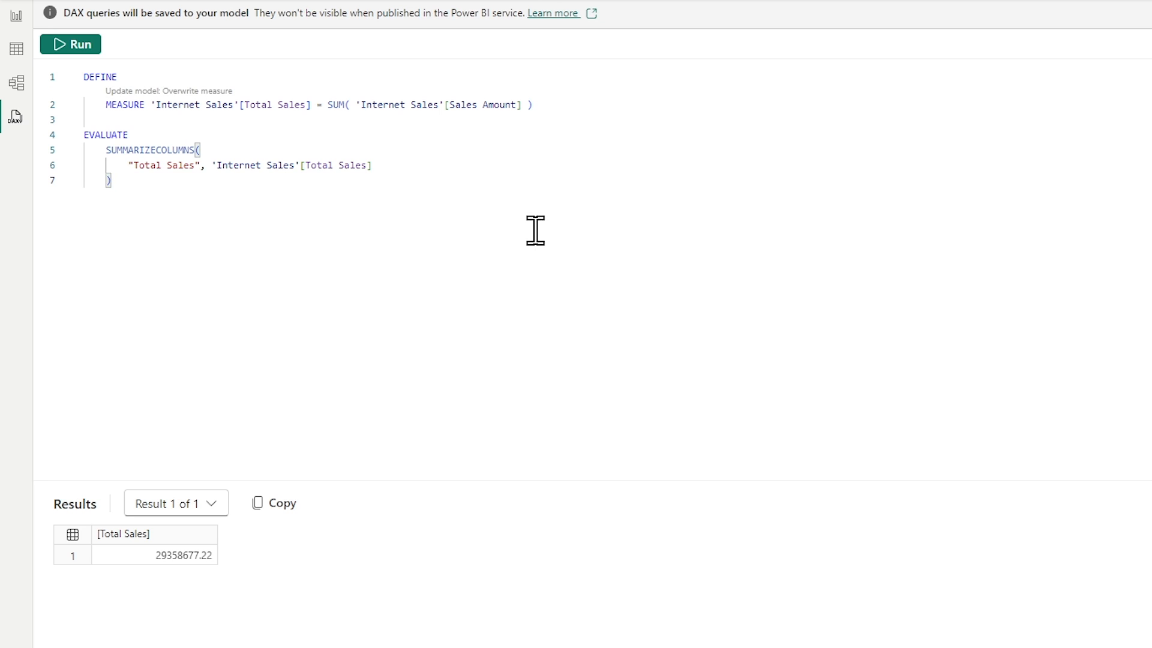
key(ctrl+a)
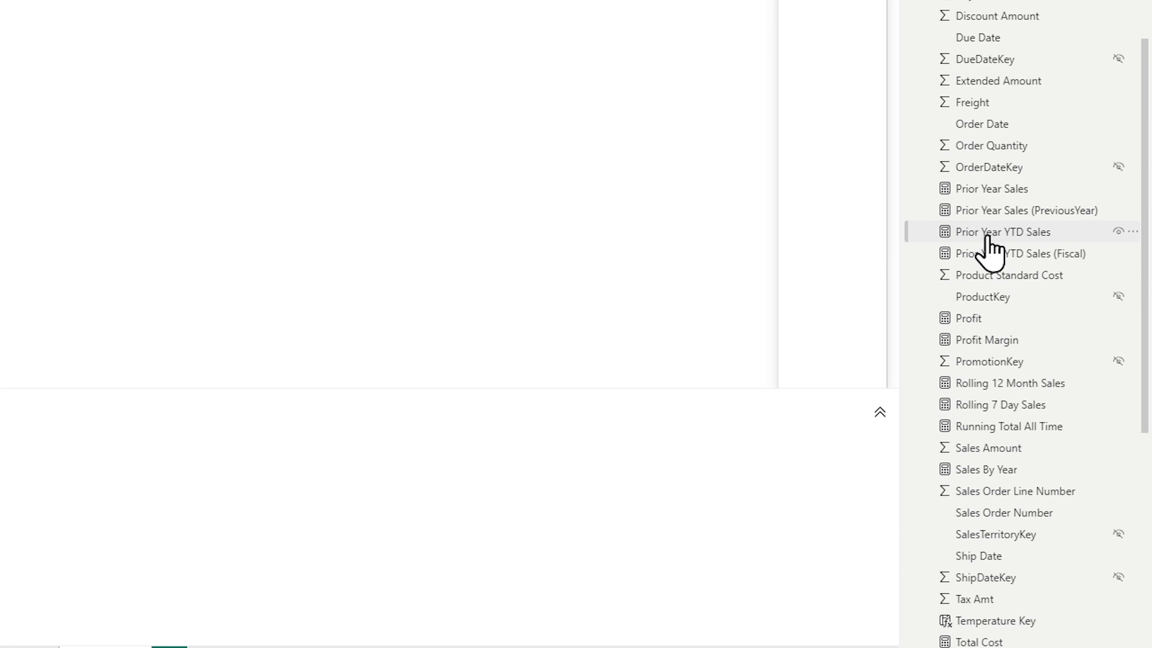
mouse_move(1001, 231)
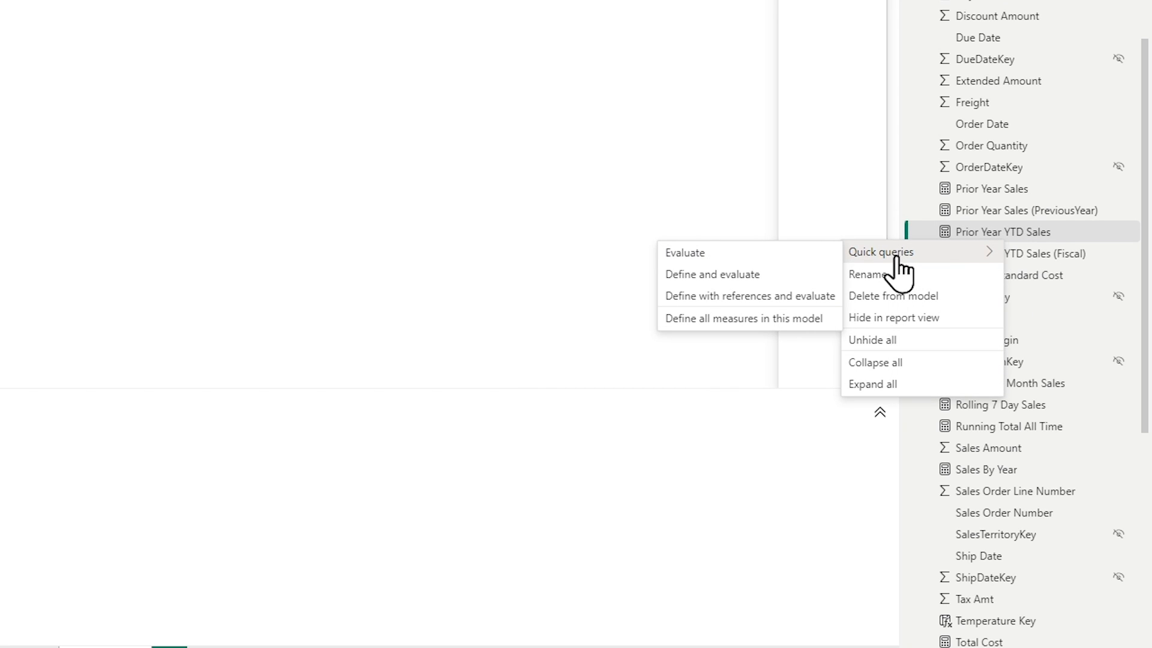
mouse_move(1027, 249)
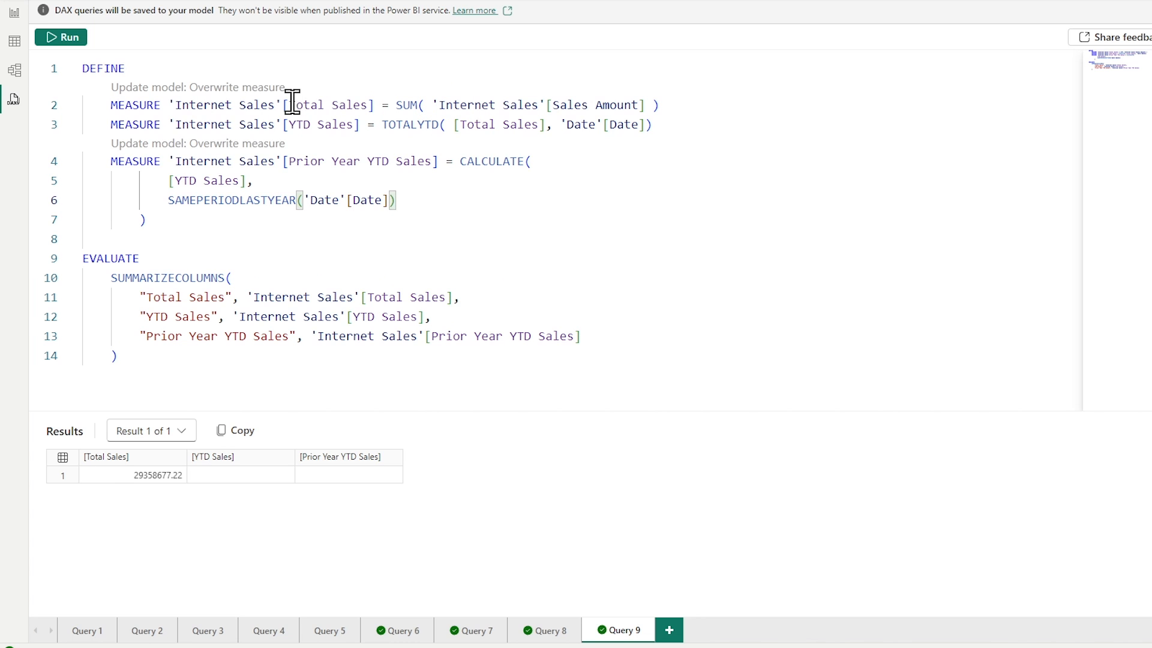
Inspect the generated Total Sales measure name and the whole SUMMARIZECOLUMNS expression
double_click(326, 105)
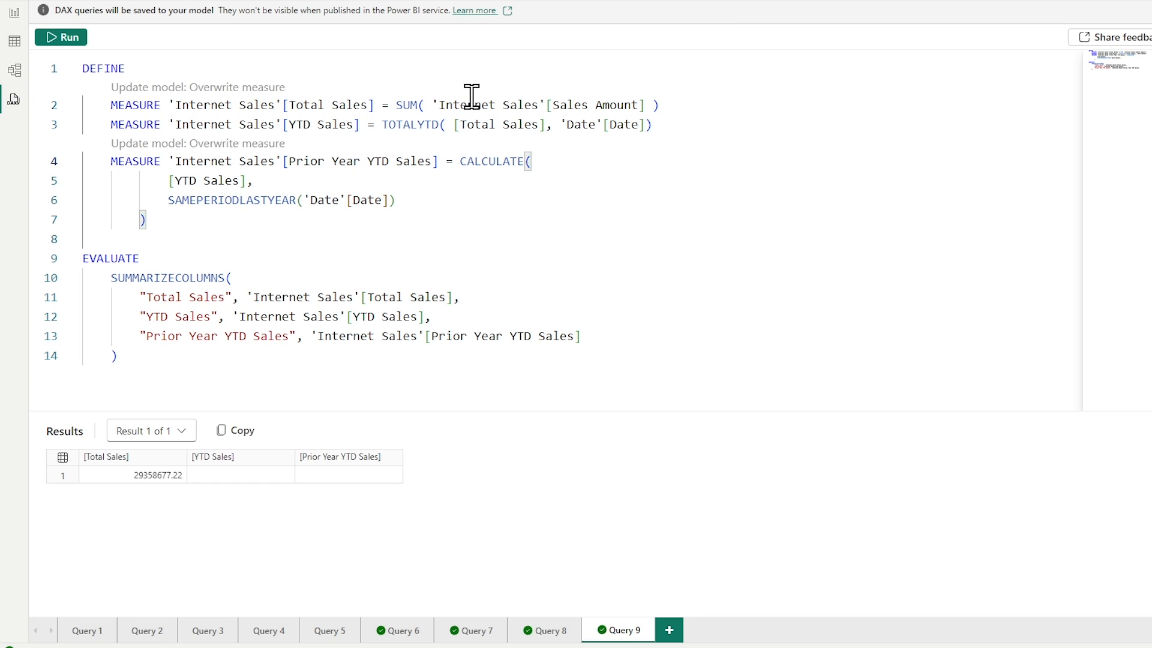
mouse_move(568, 162)
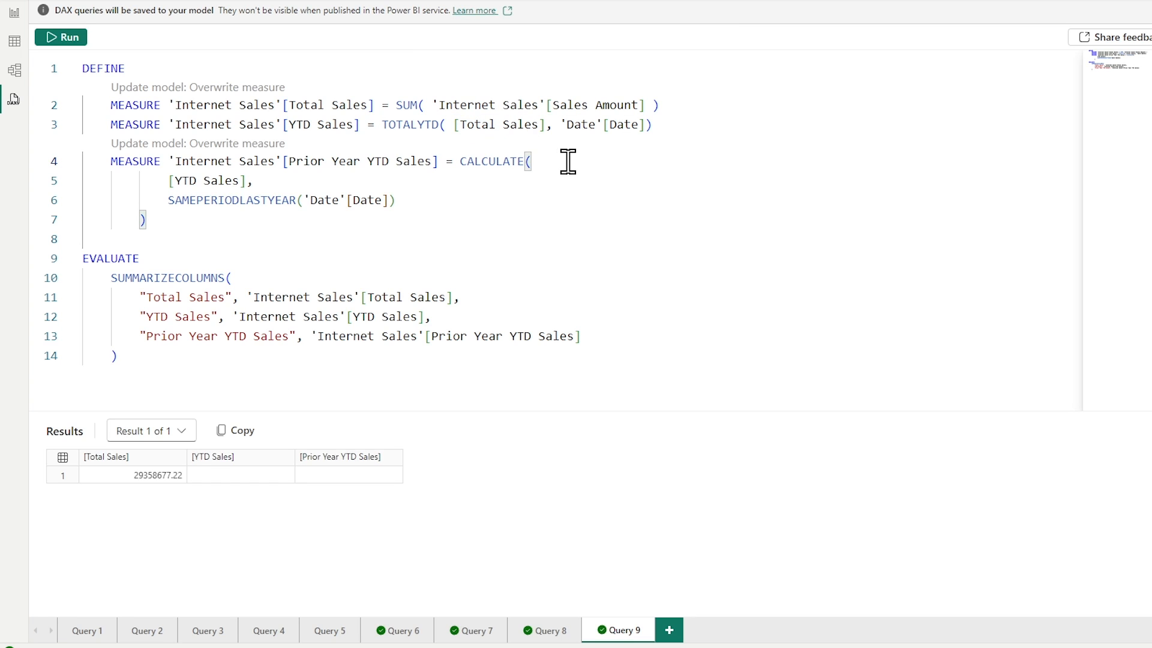
mouse_move(412, 176)
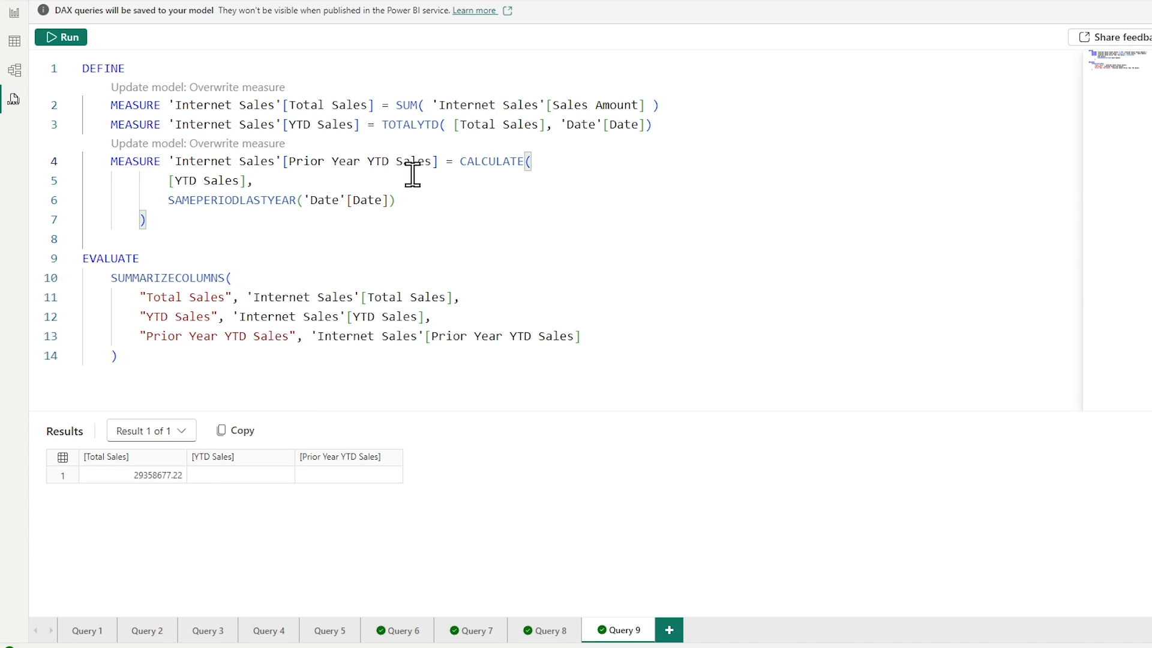
mouse_move(478, 184)
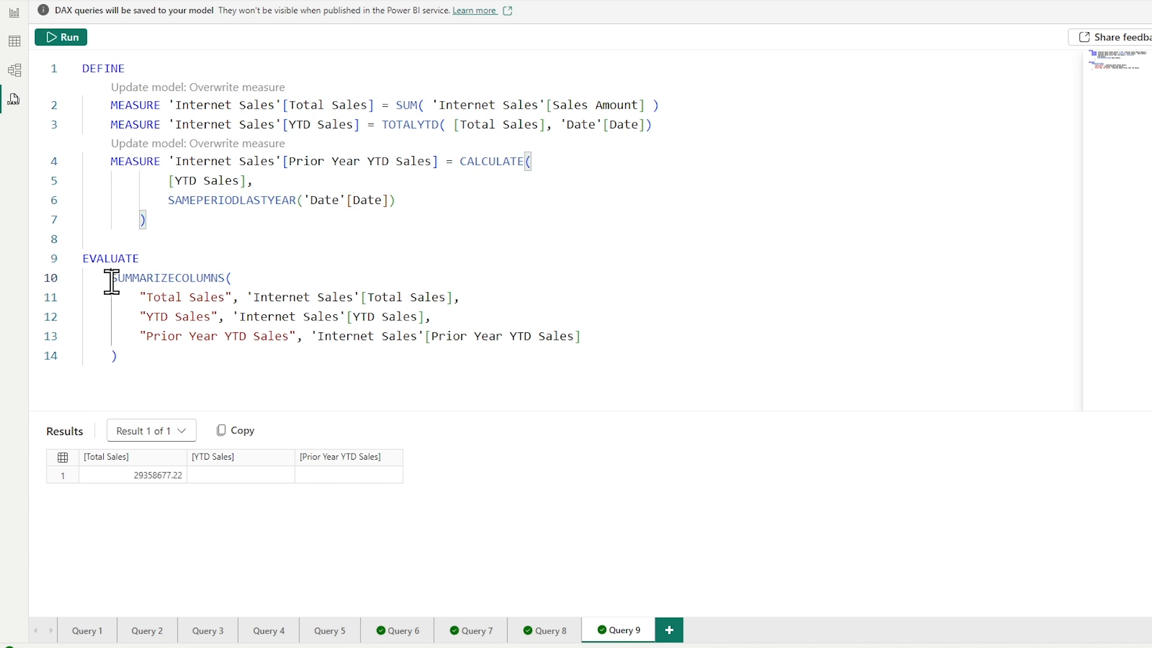
drag(110, 278, 115, 355)
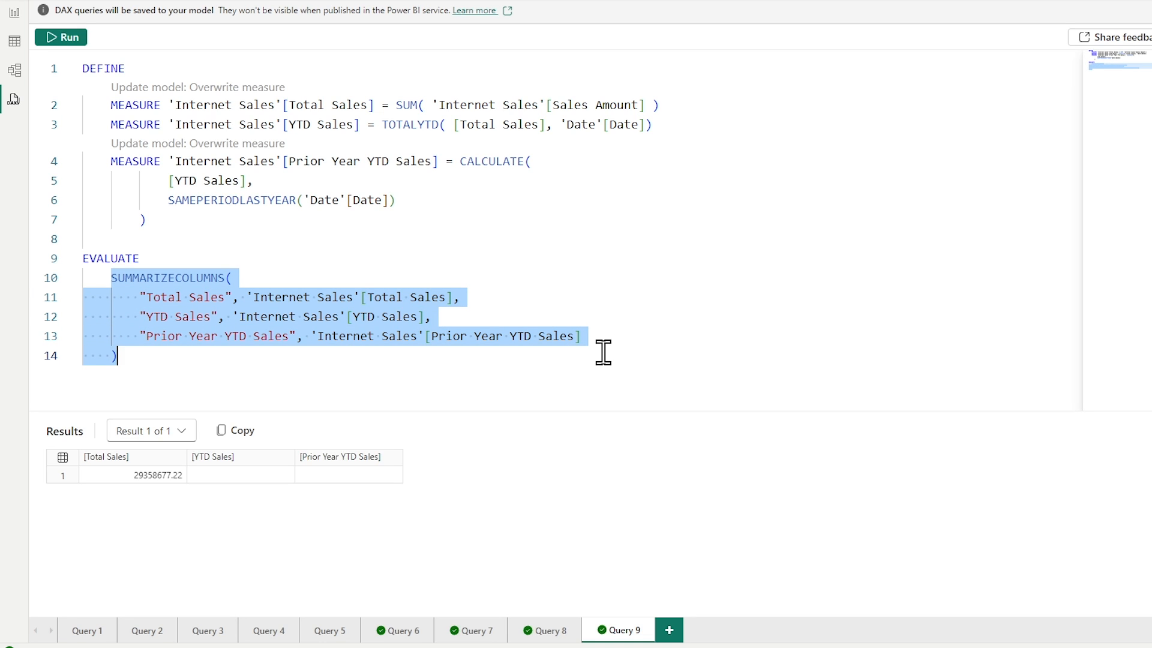
mouse_move(316, 490)
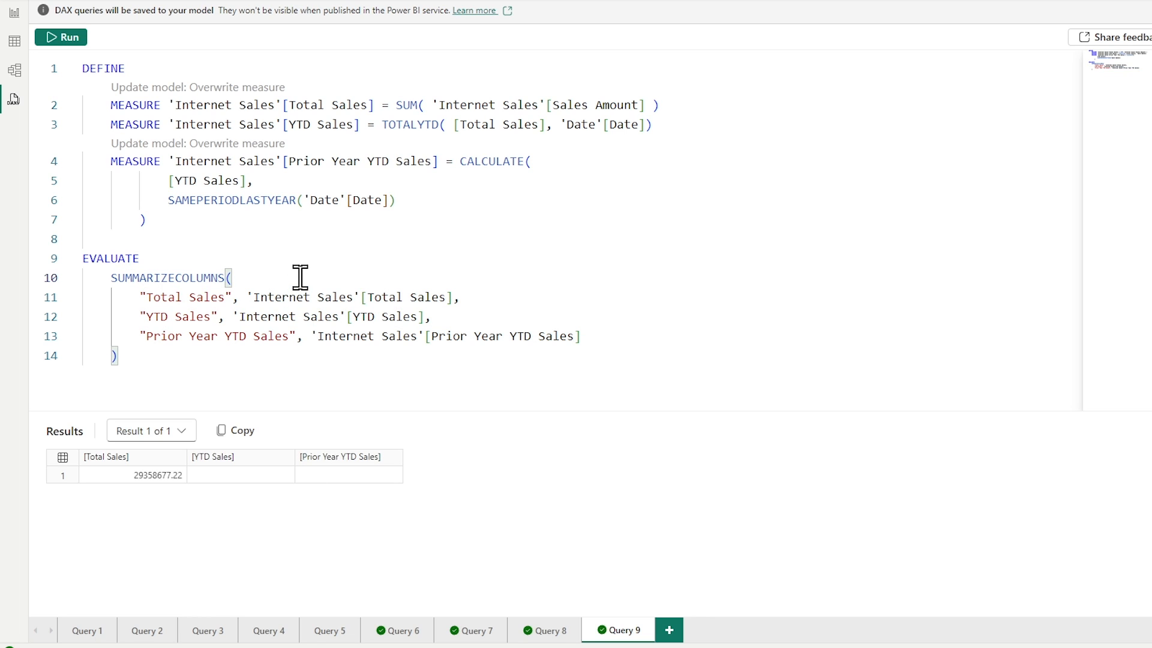
Add 'Date'[Year] as the first SUMMARIZECOLUMNS grouping column
text('dat)
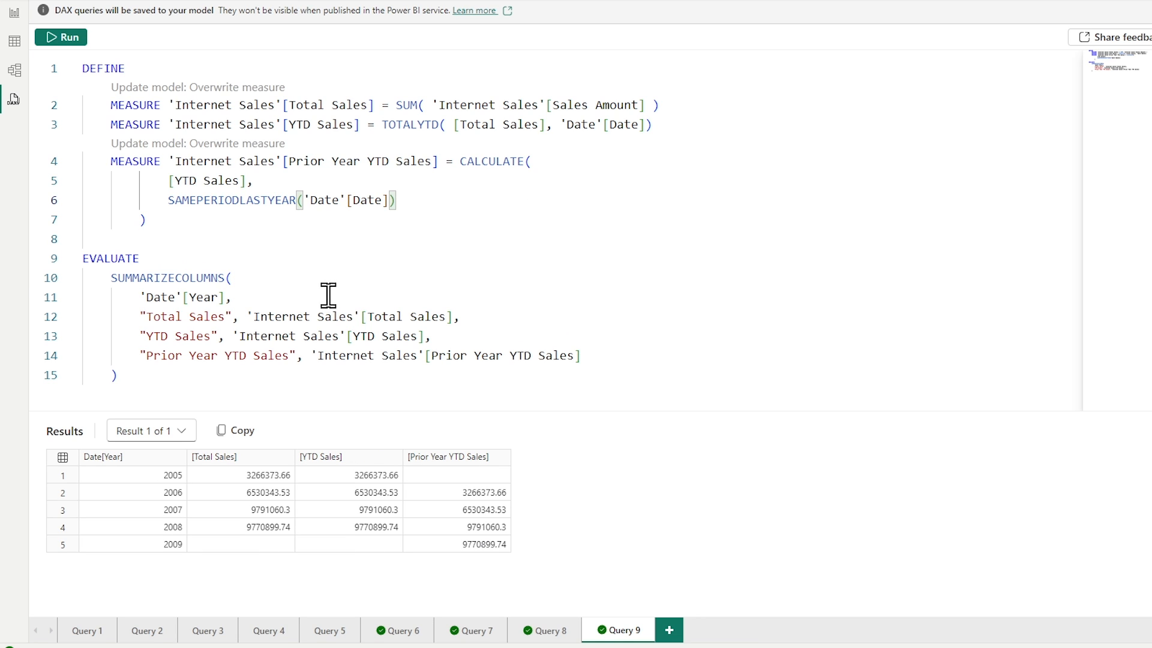
mouse_move(248, 278)
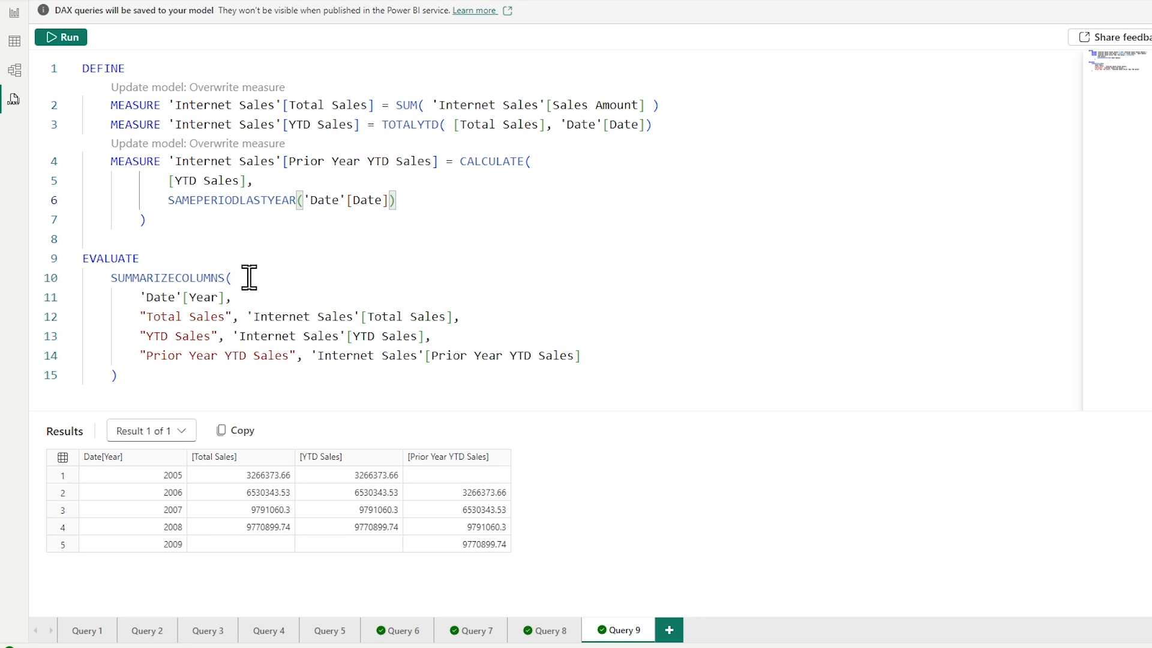
mouse_move(490, 555)
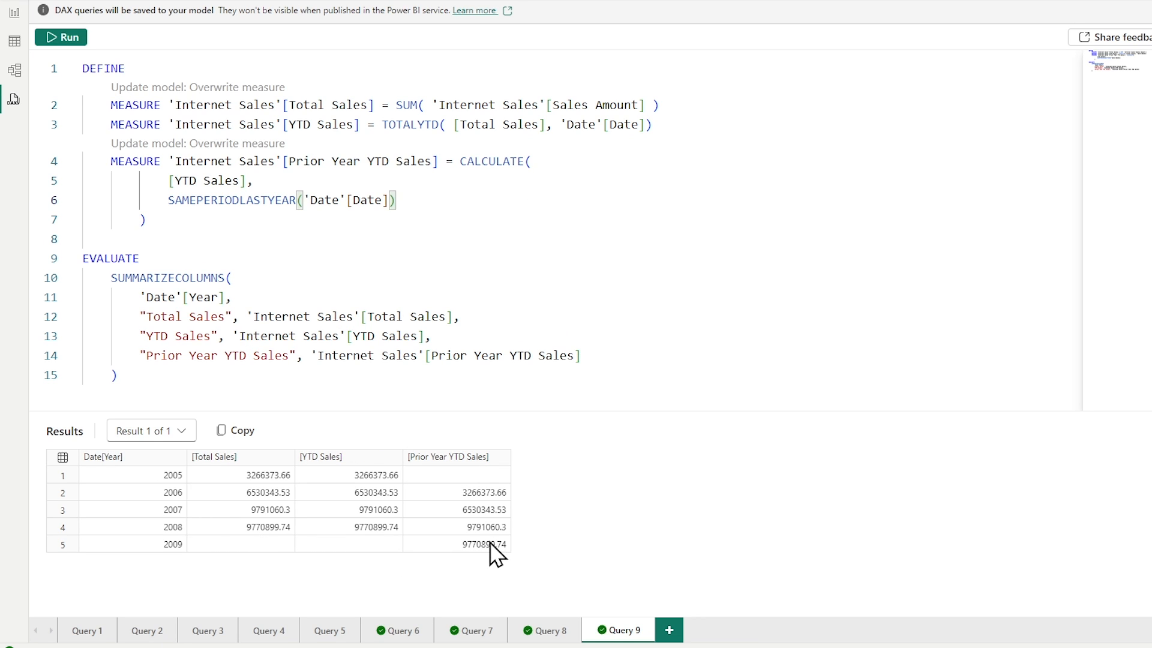
mouse_move(428, 582)
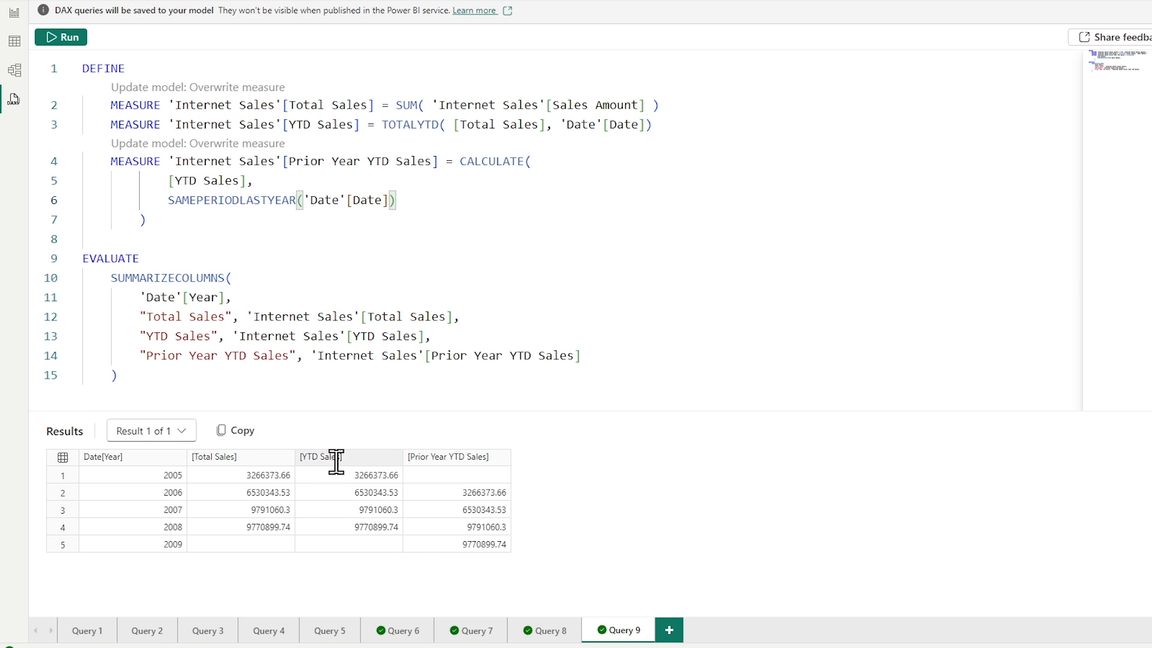
mouse_move(385, 478)
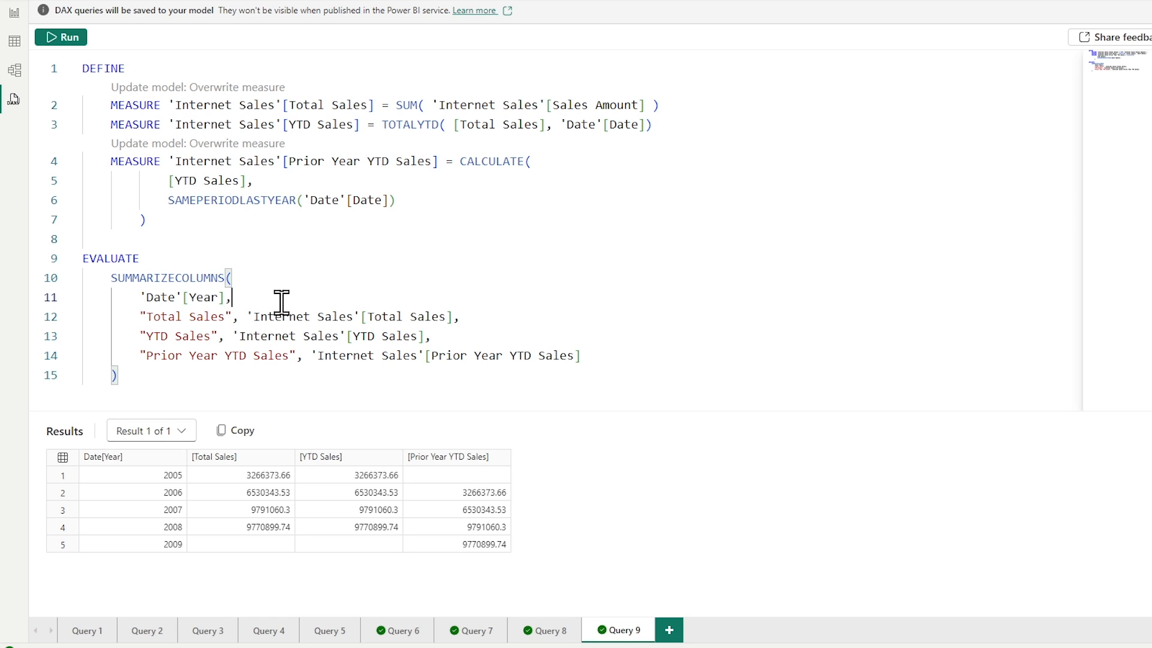
text('date'[Month],)
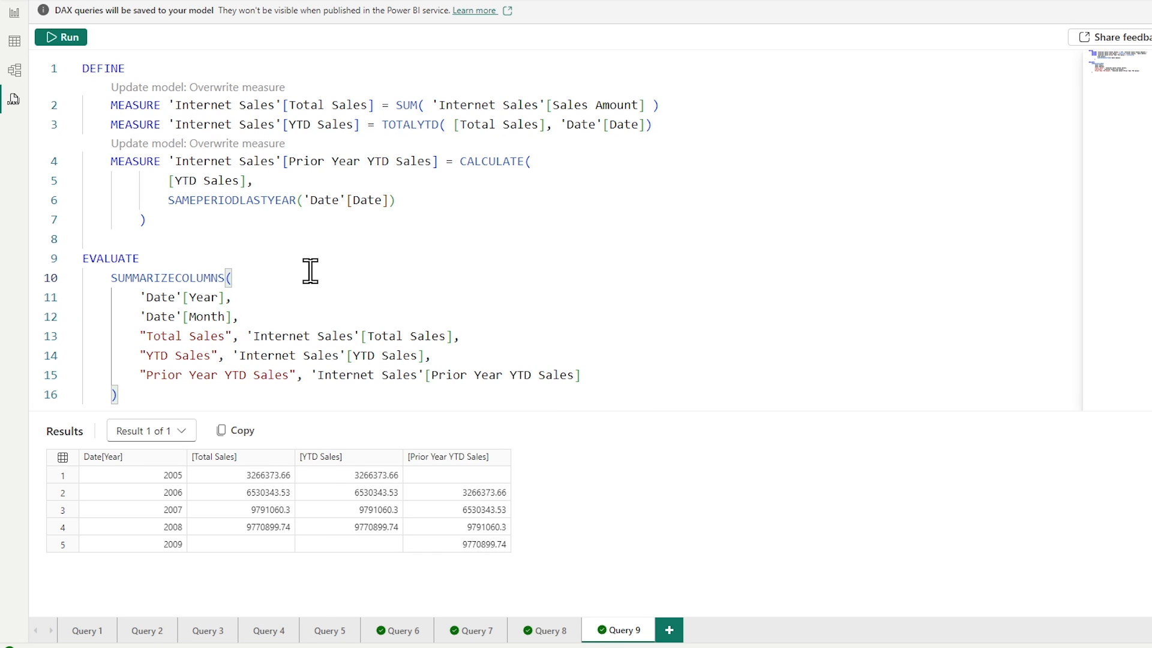
click(62, 37)
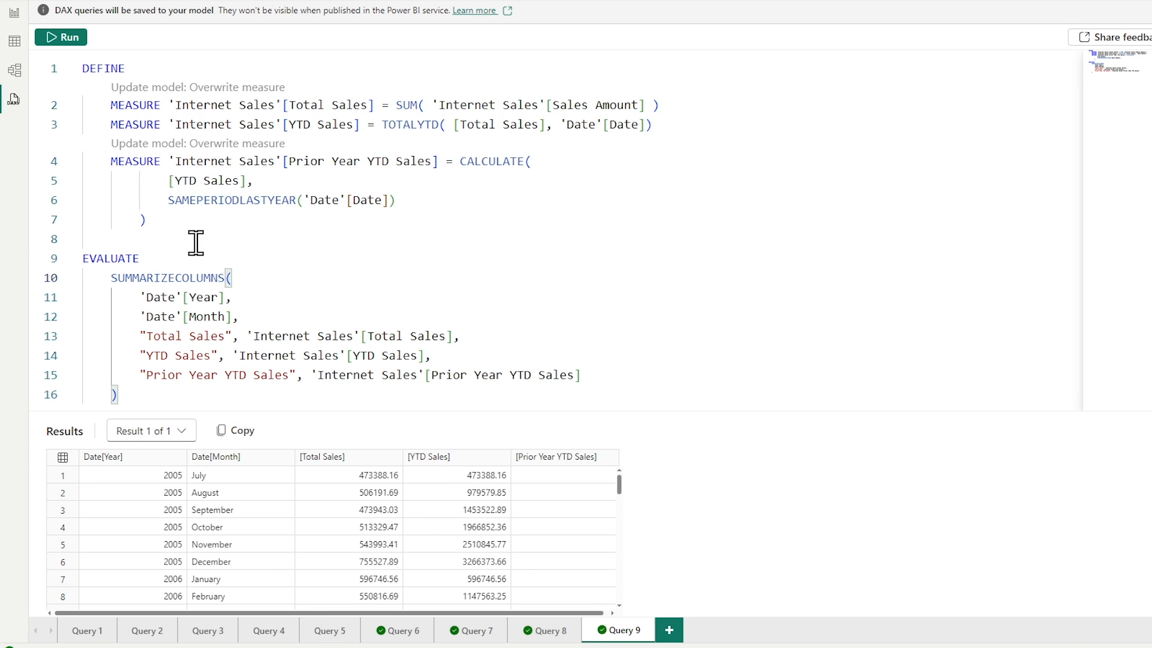
mouse_move(568, 446)
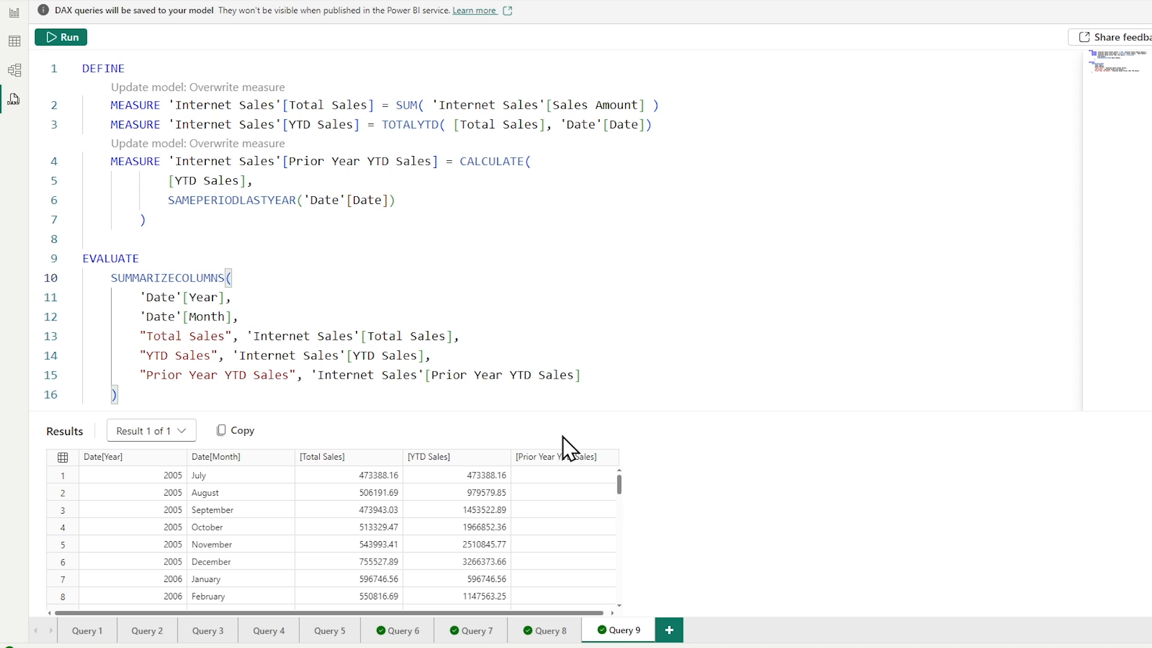
scroll(down, 3)
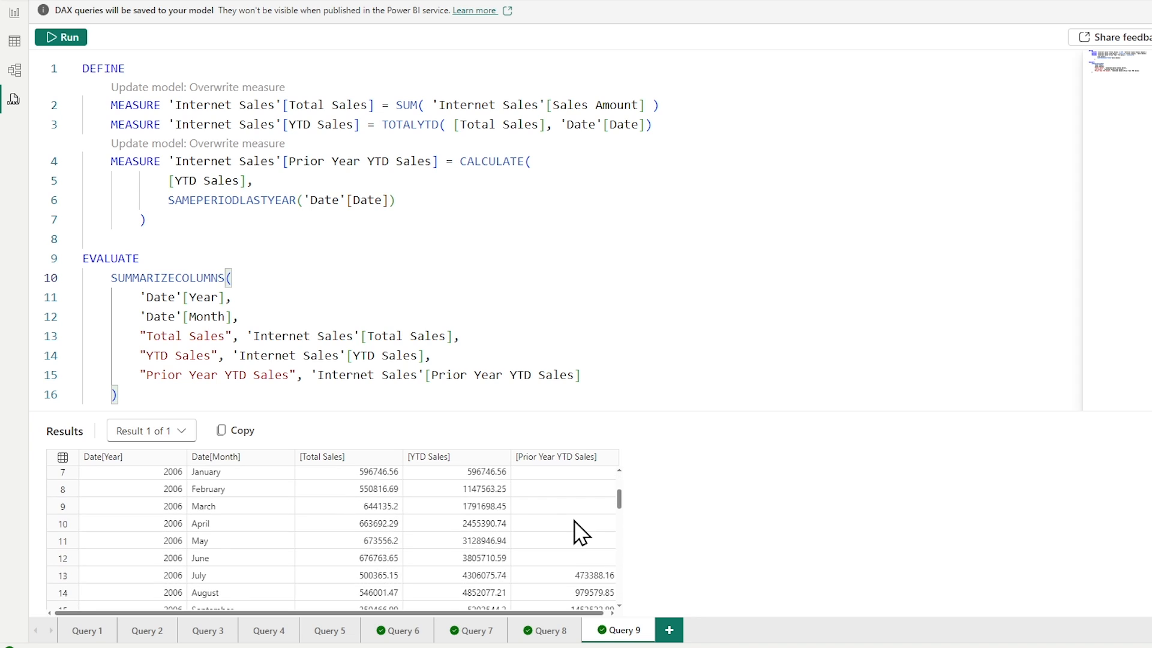
mouse_move(550, 543)
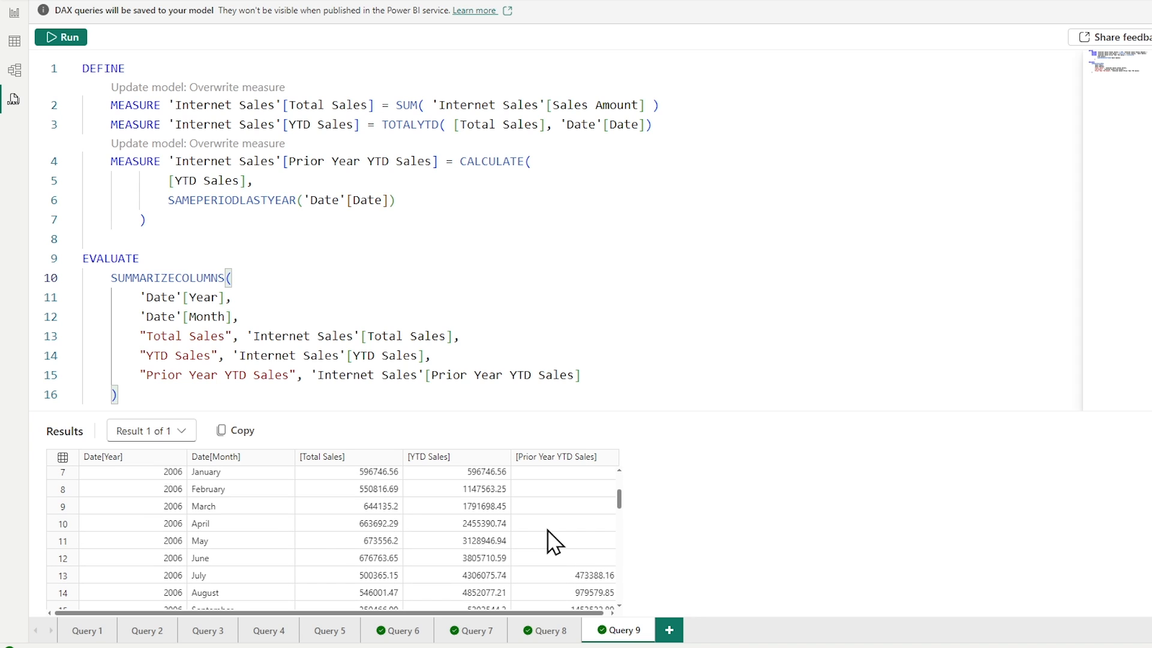
mouse_move(278, 593)
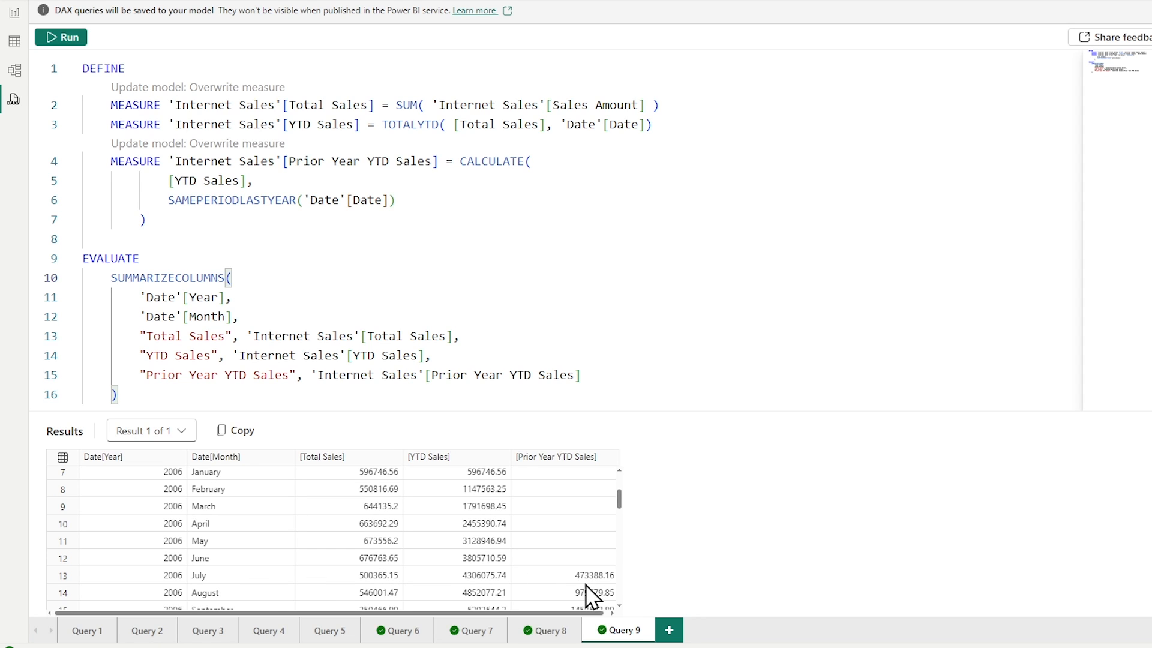
mouse_move(486, 599)
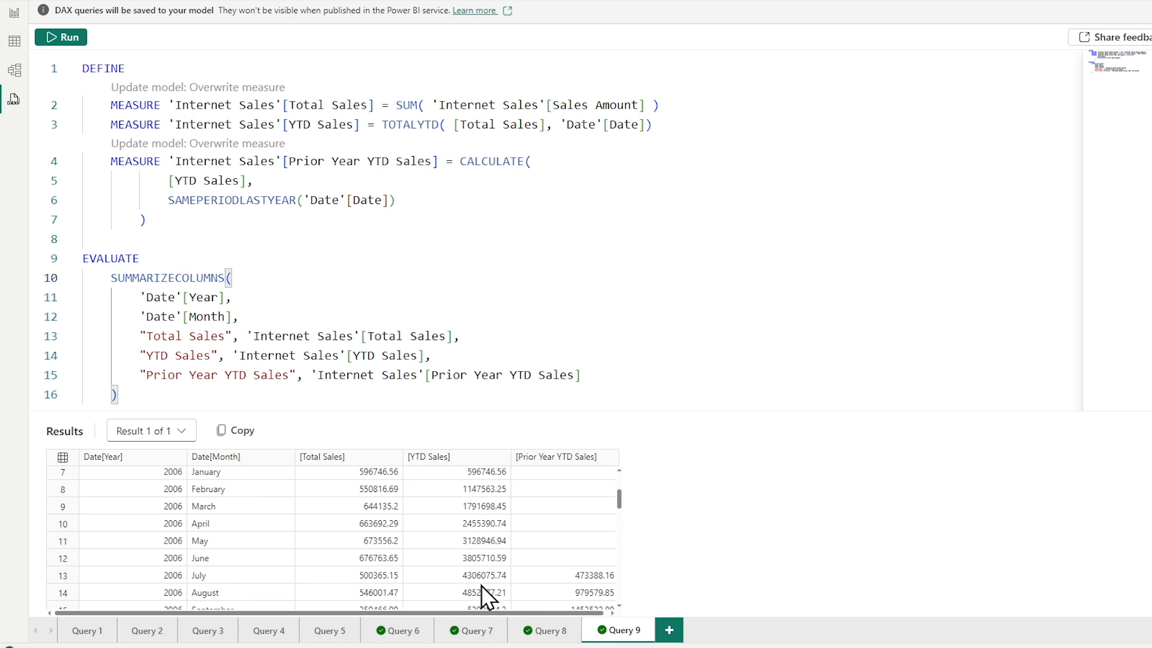
mouse_move(584, 594)
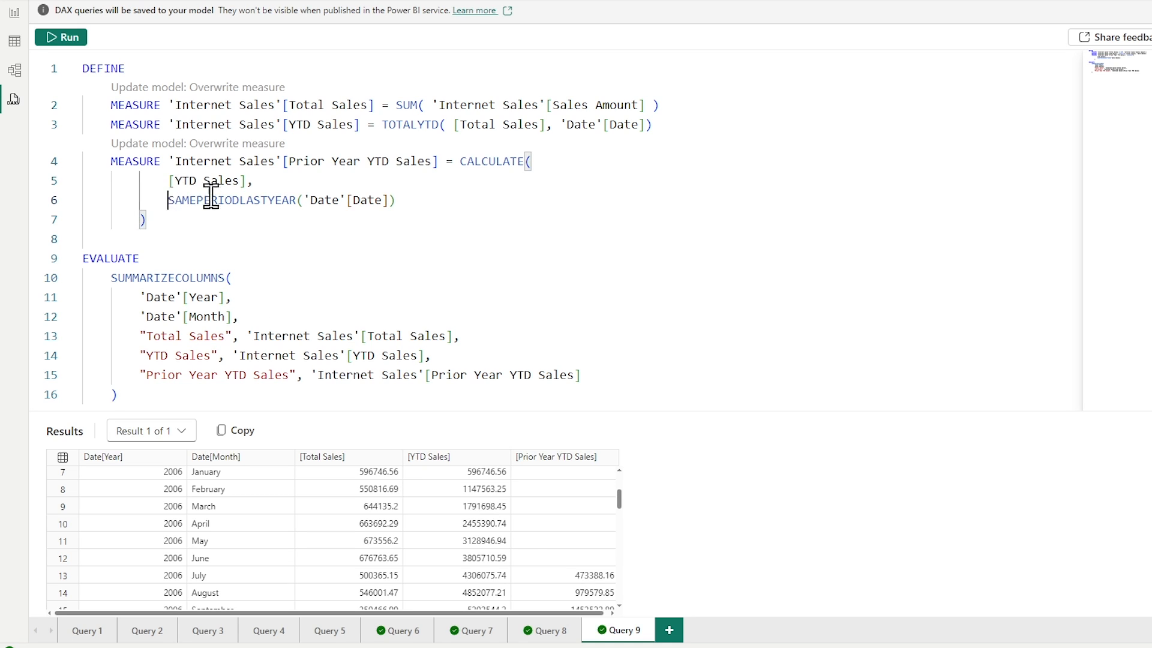
Replace SAMEPERIODLASTYEAR with DATEADD('Date'[Date], -1, YEAR) in Prior Year YTD Sales and review results
double_click(227, 200)
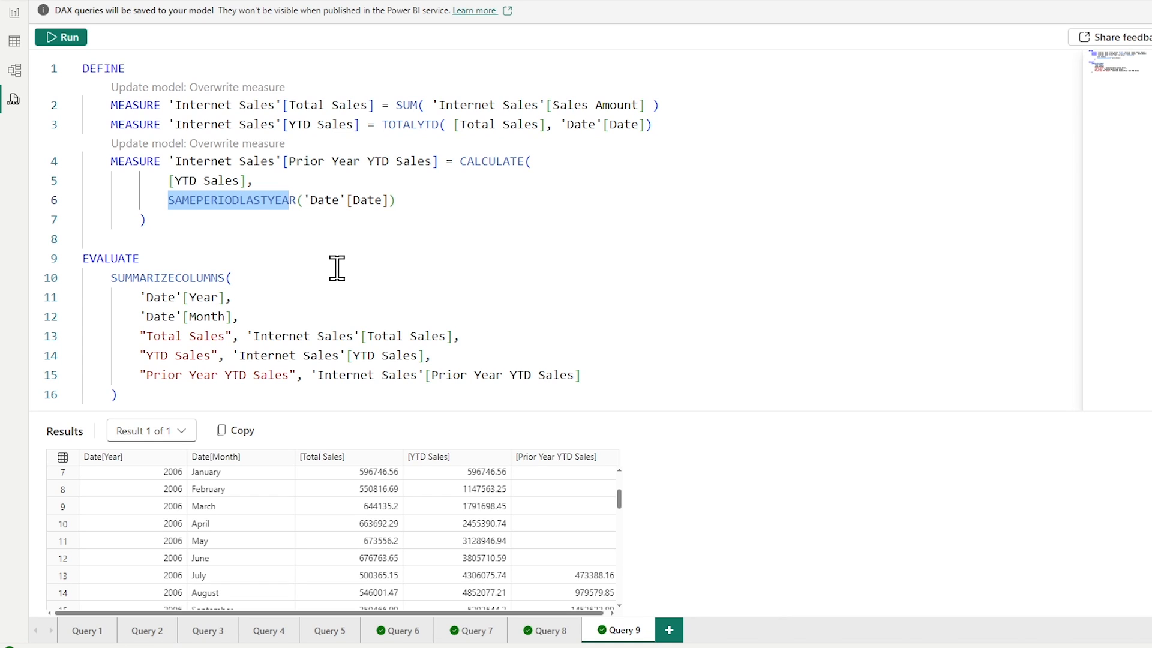
mouse_move(332, 258)
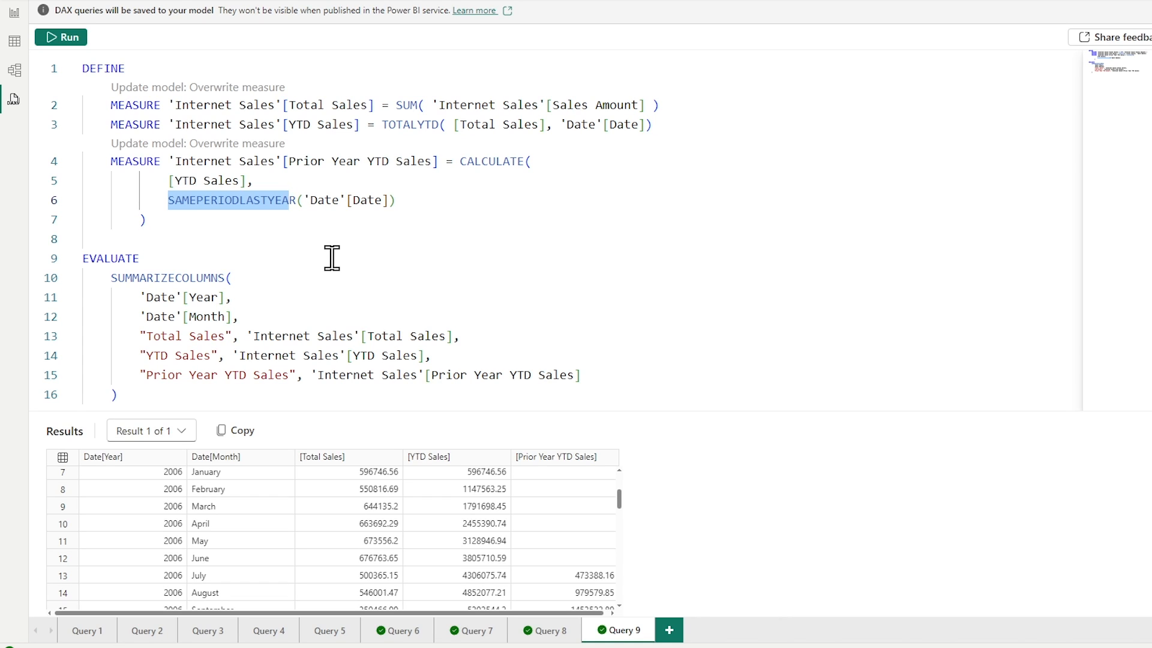
mouse_move(333, 239)
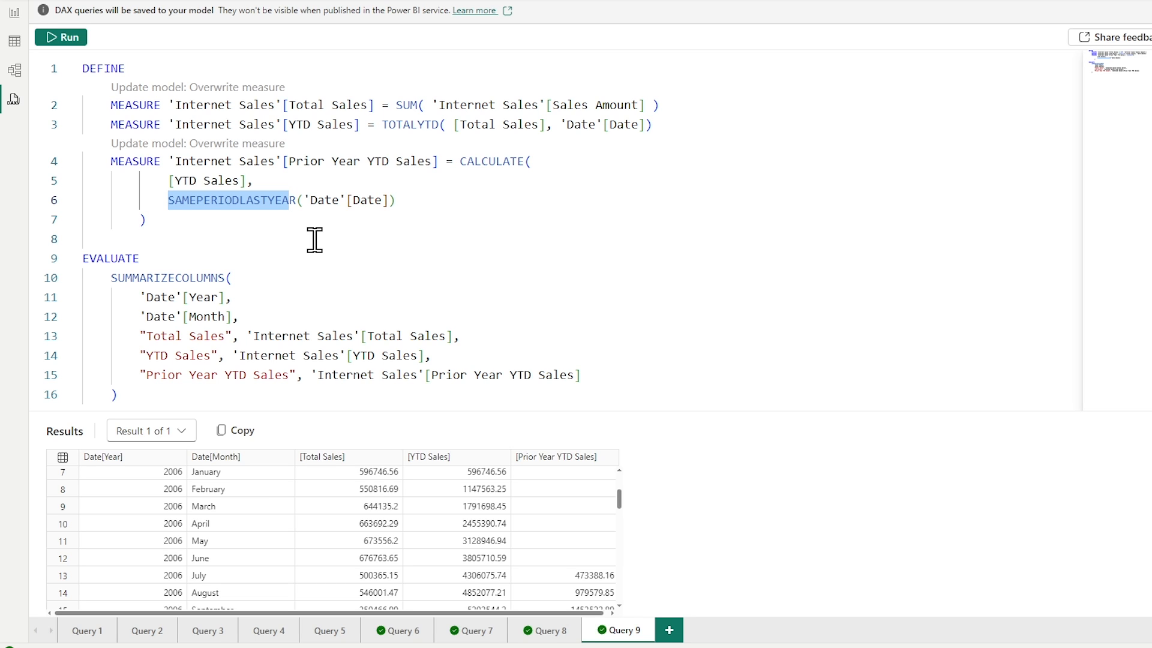
text(d)
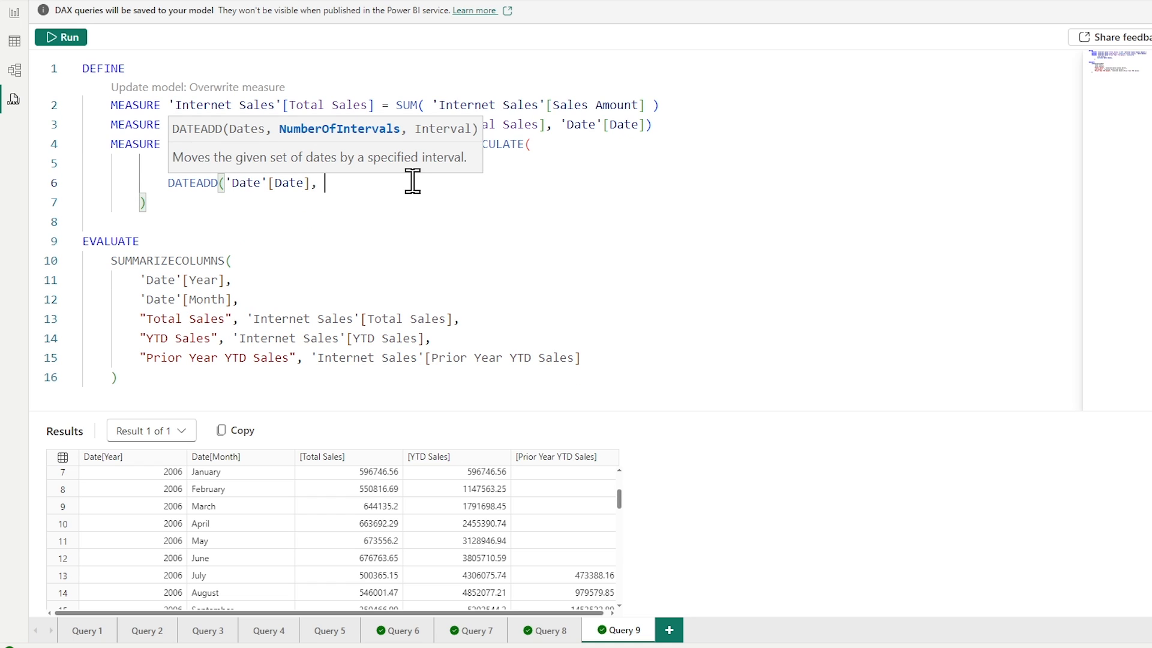
text(-1, YEAR))
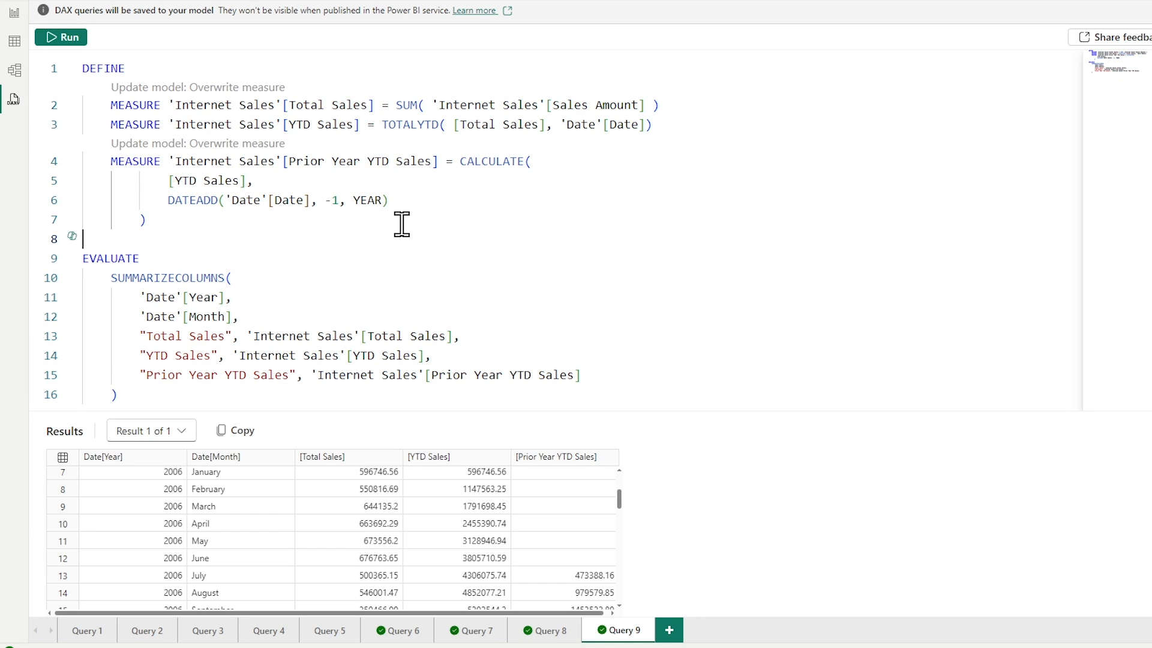
mouse_move(492, 254)
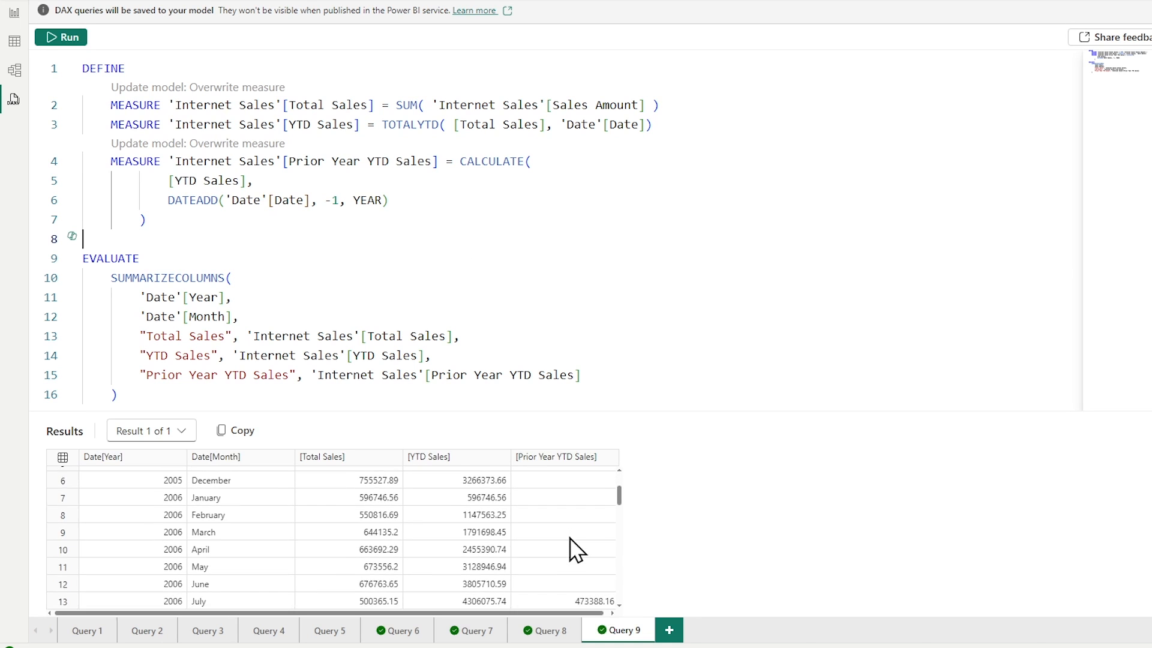
scroll(down, 3)
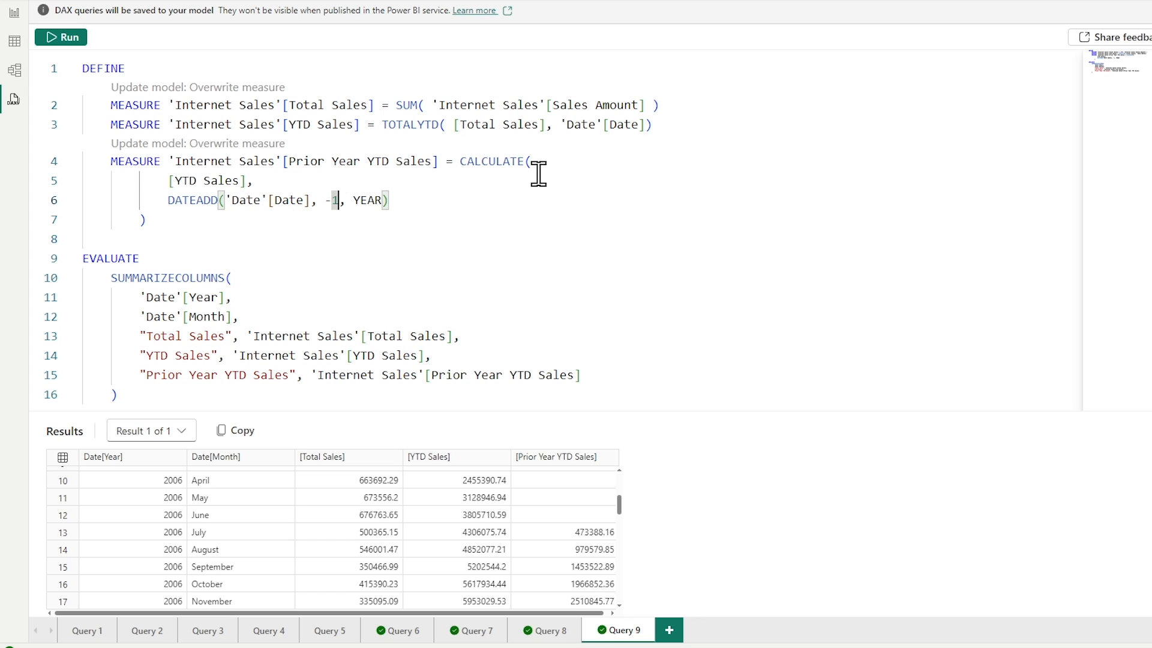
Change the DATEADD offset to -2 years and review the 2007 rows in the results
text(2)
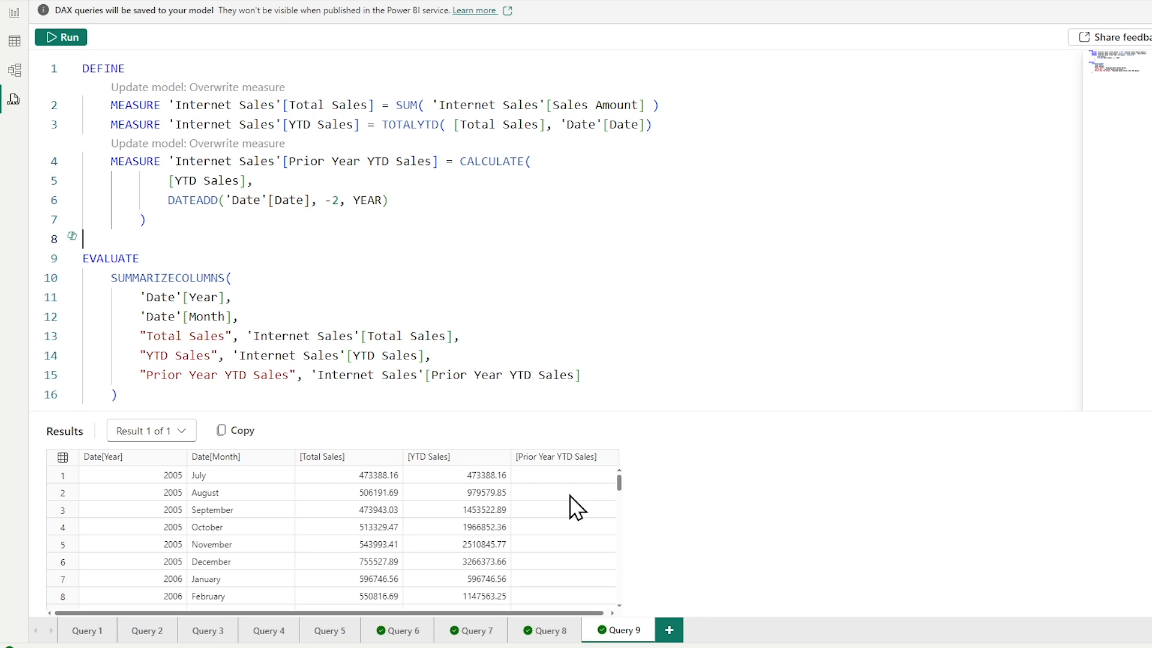
scroll(down, 3)
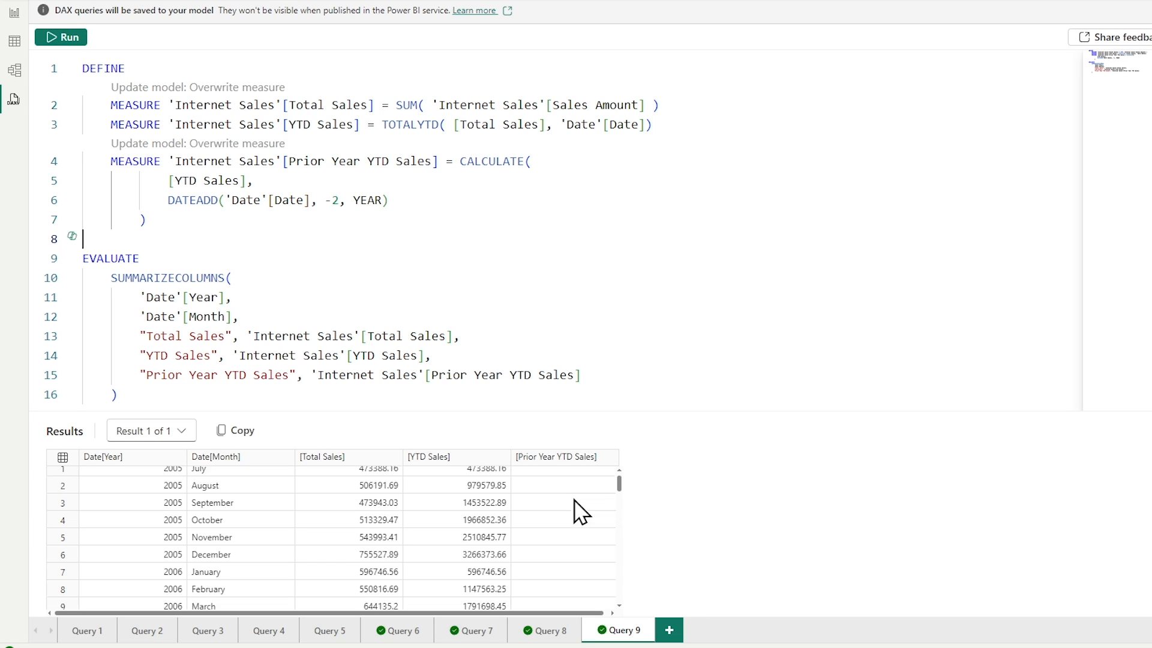
scroll(down, 3)
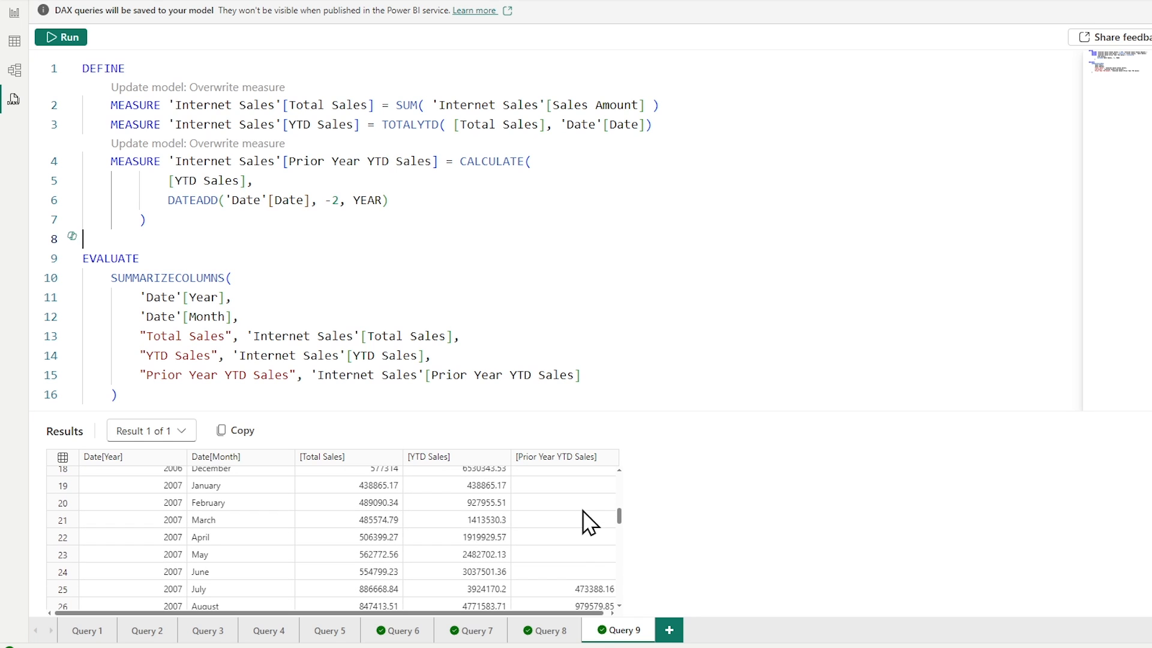
scroll(down, 3)
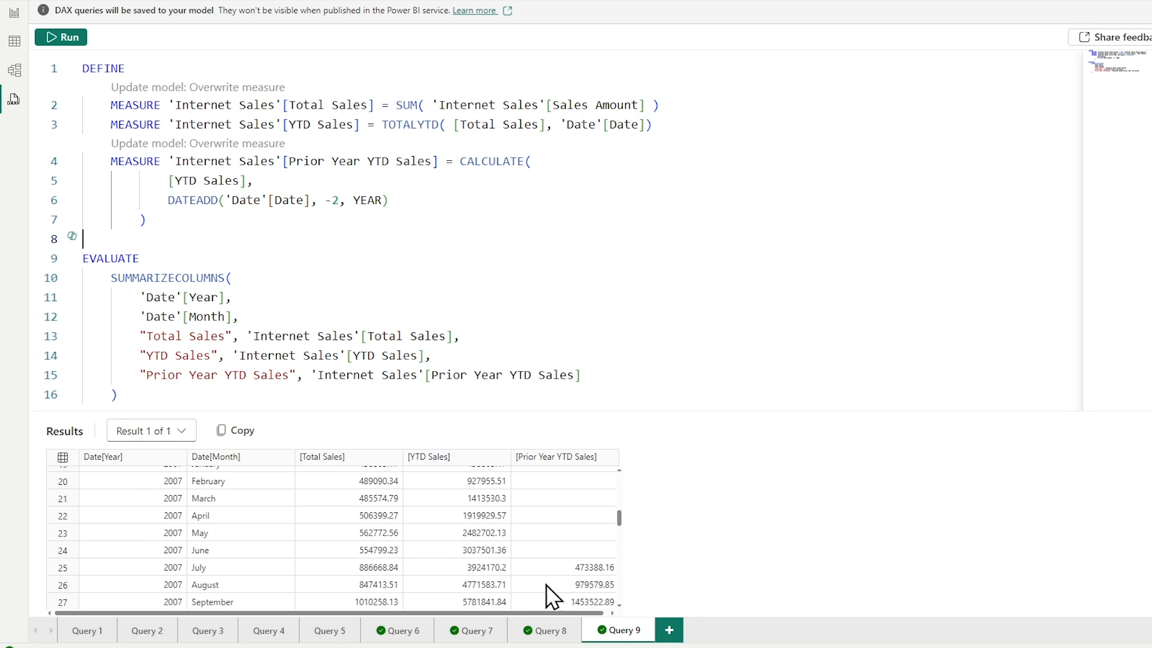
mouse_move(598, 578)
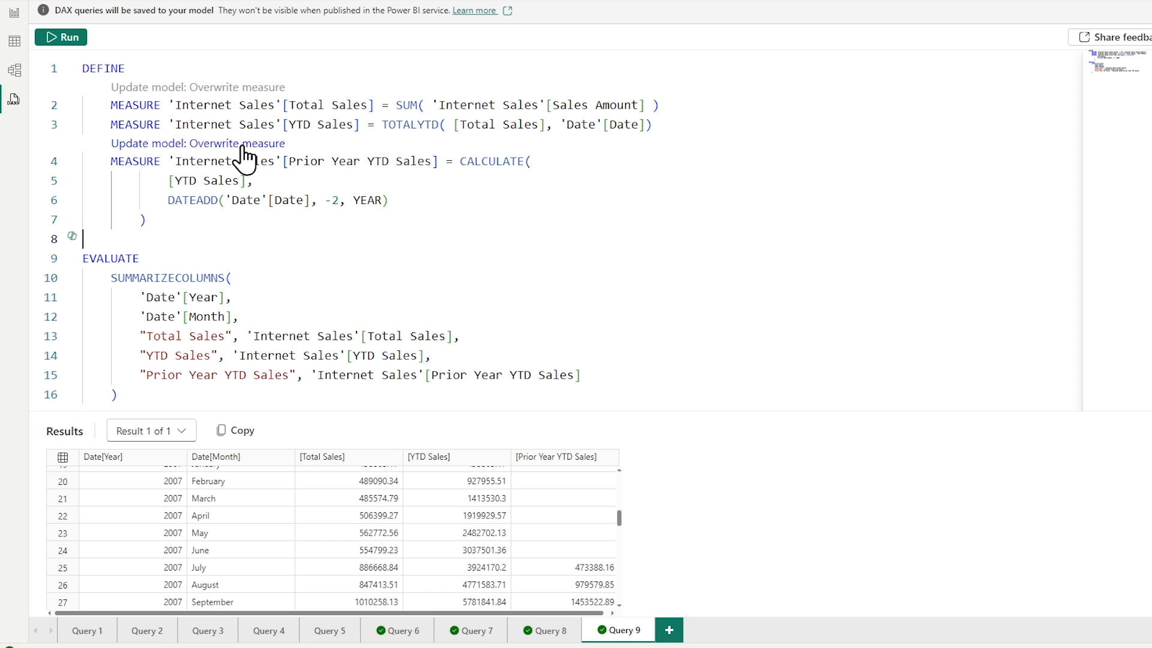
mouse_move(241, 153)
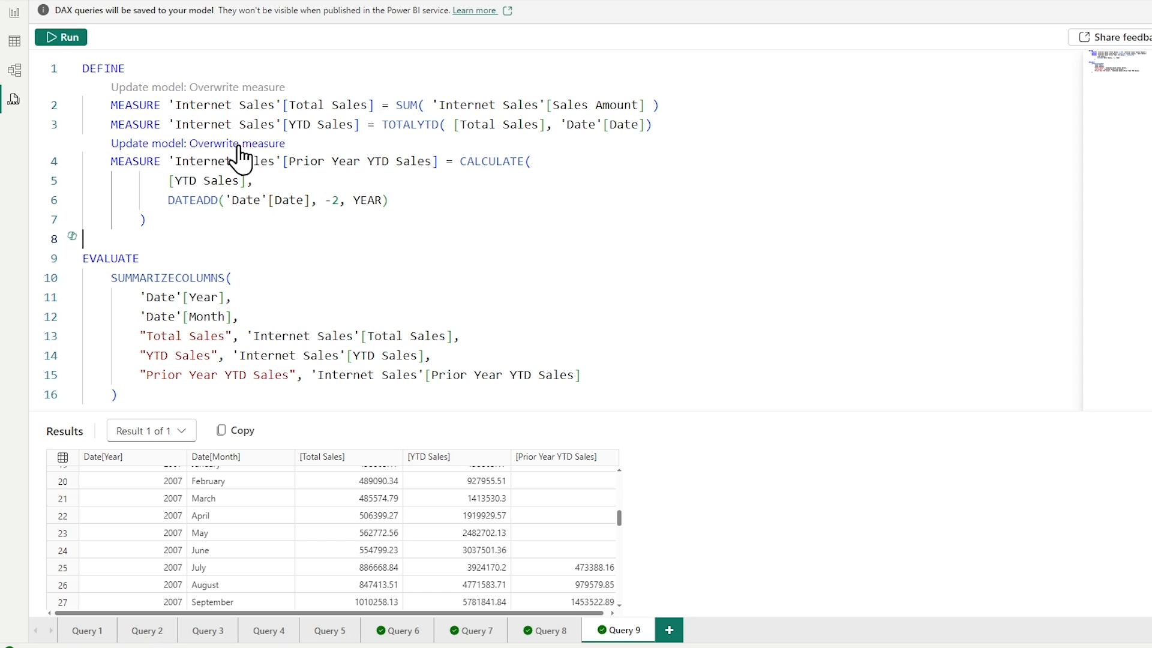
Overwrite the model's Prior Year YTD Sales measure with the two-year DATEADD version and confirm
click(197, 143)
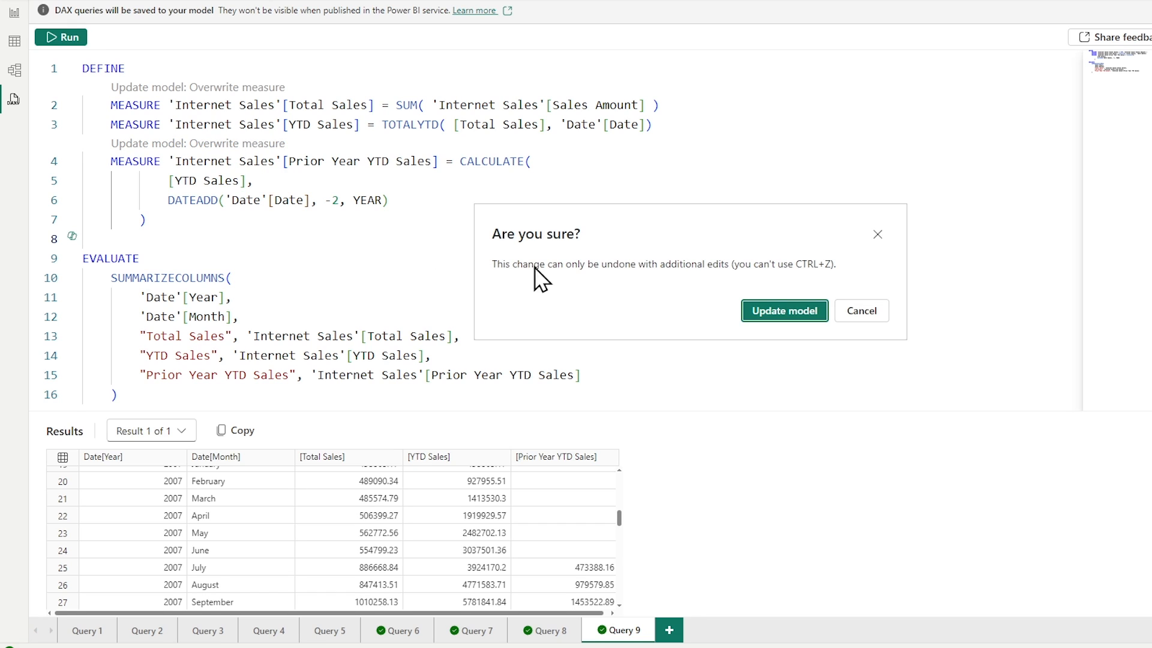
mouse_move(612, 293)
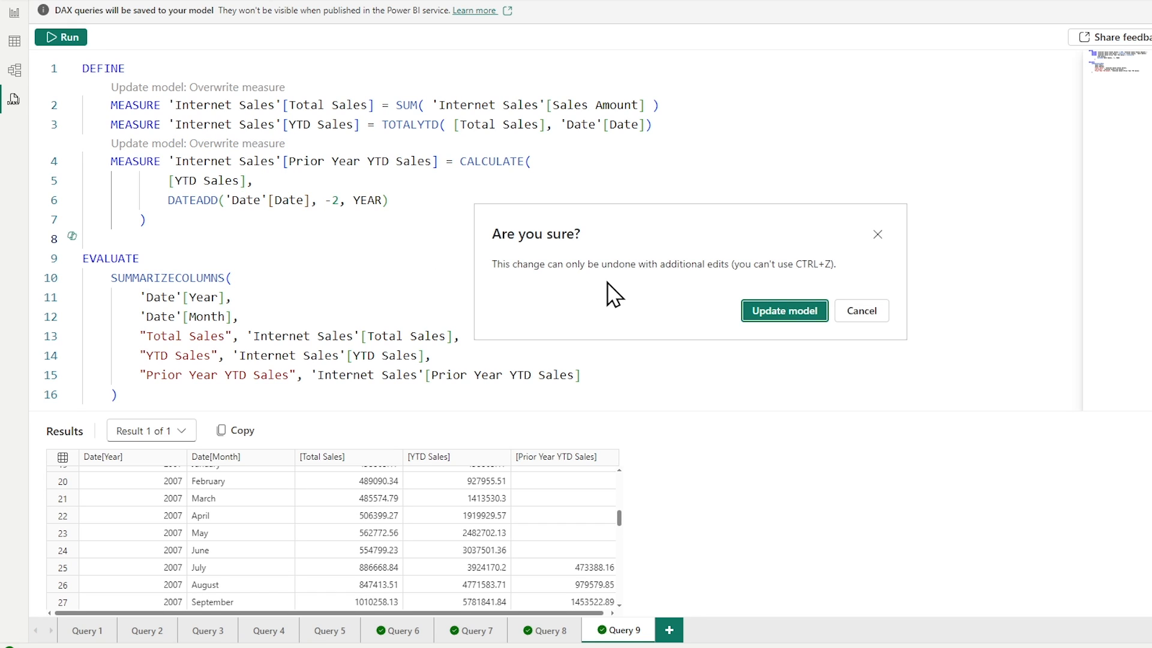
mouse_move(618, 283)
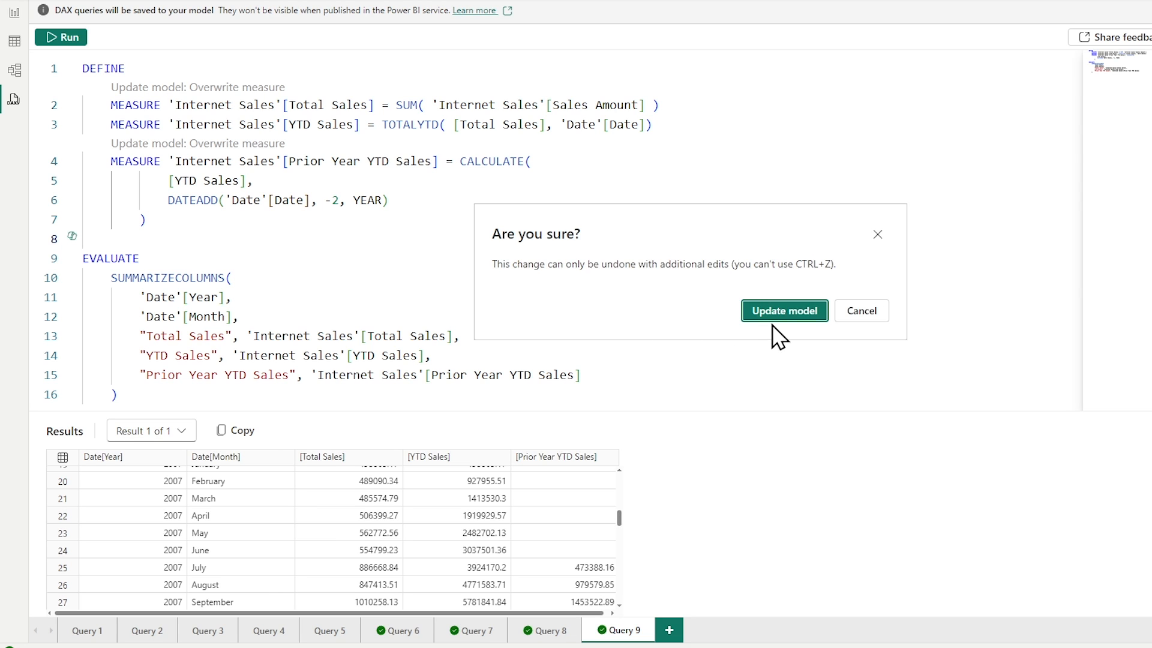
click(784, 310)
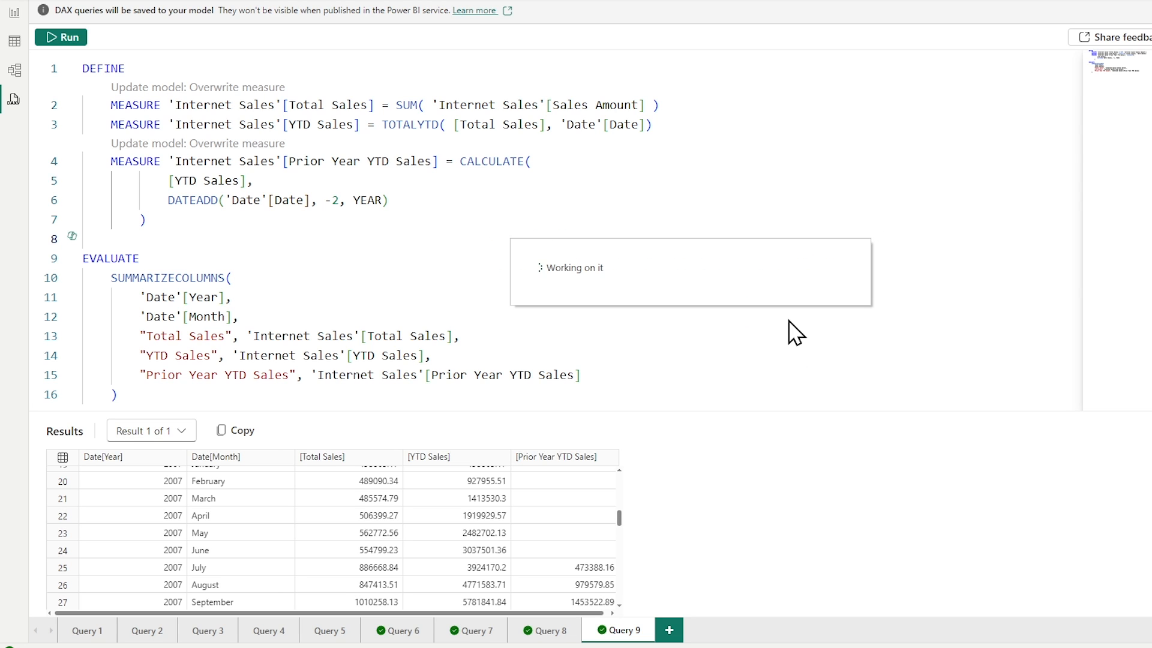